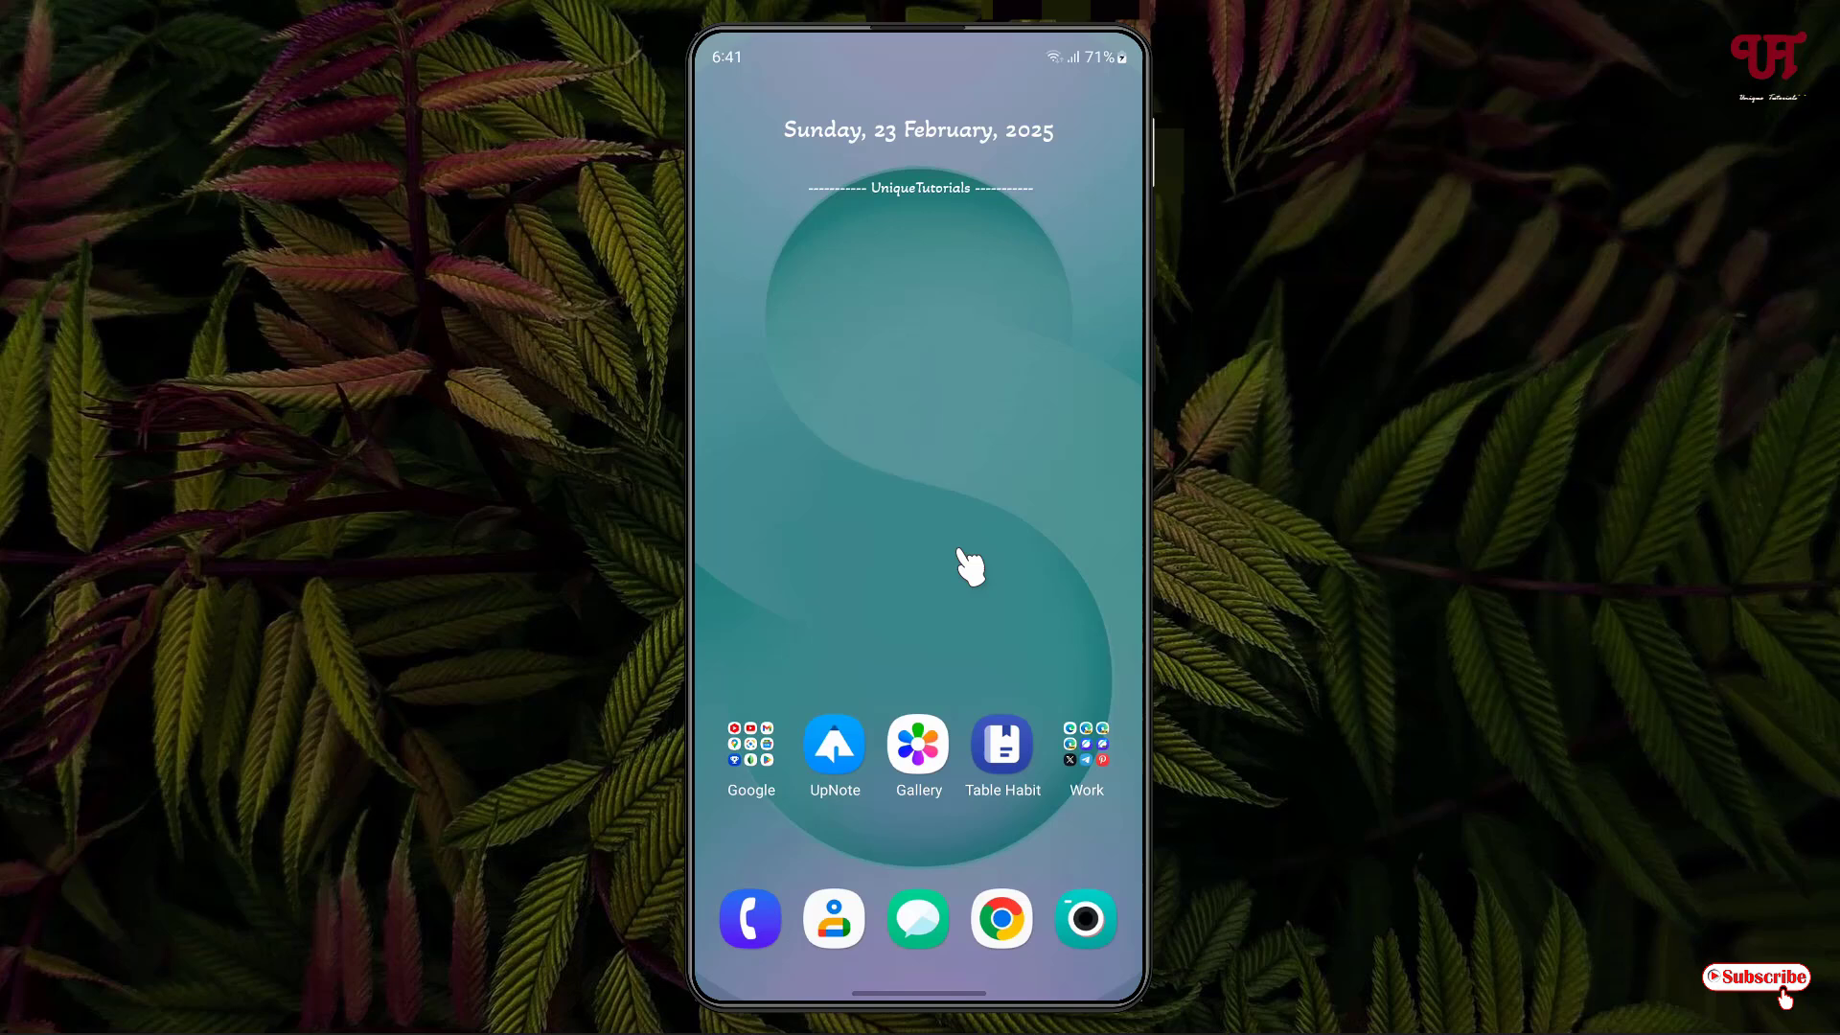
mouse_move(958, 542)
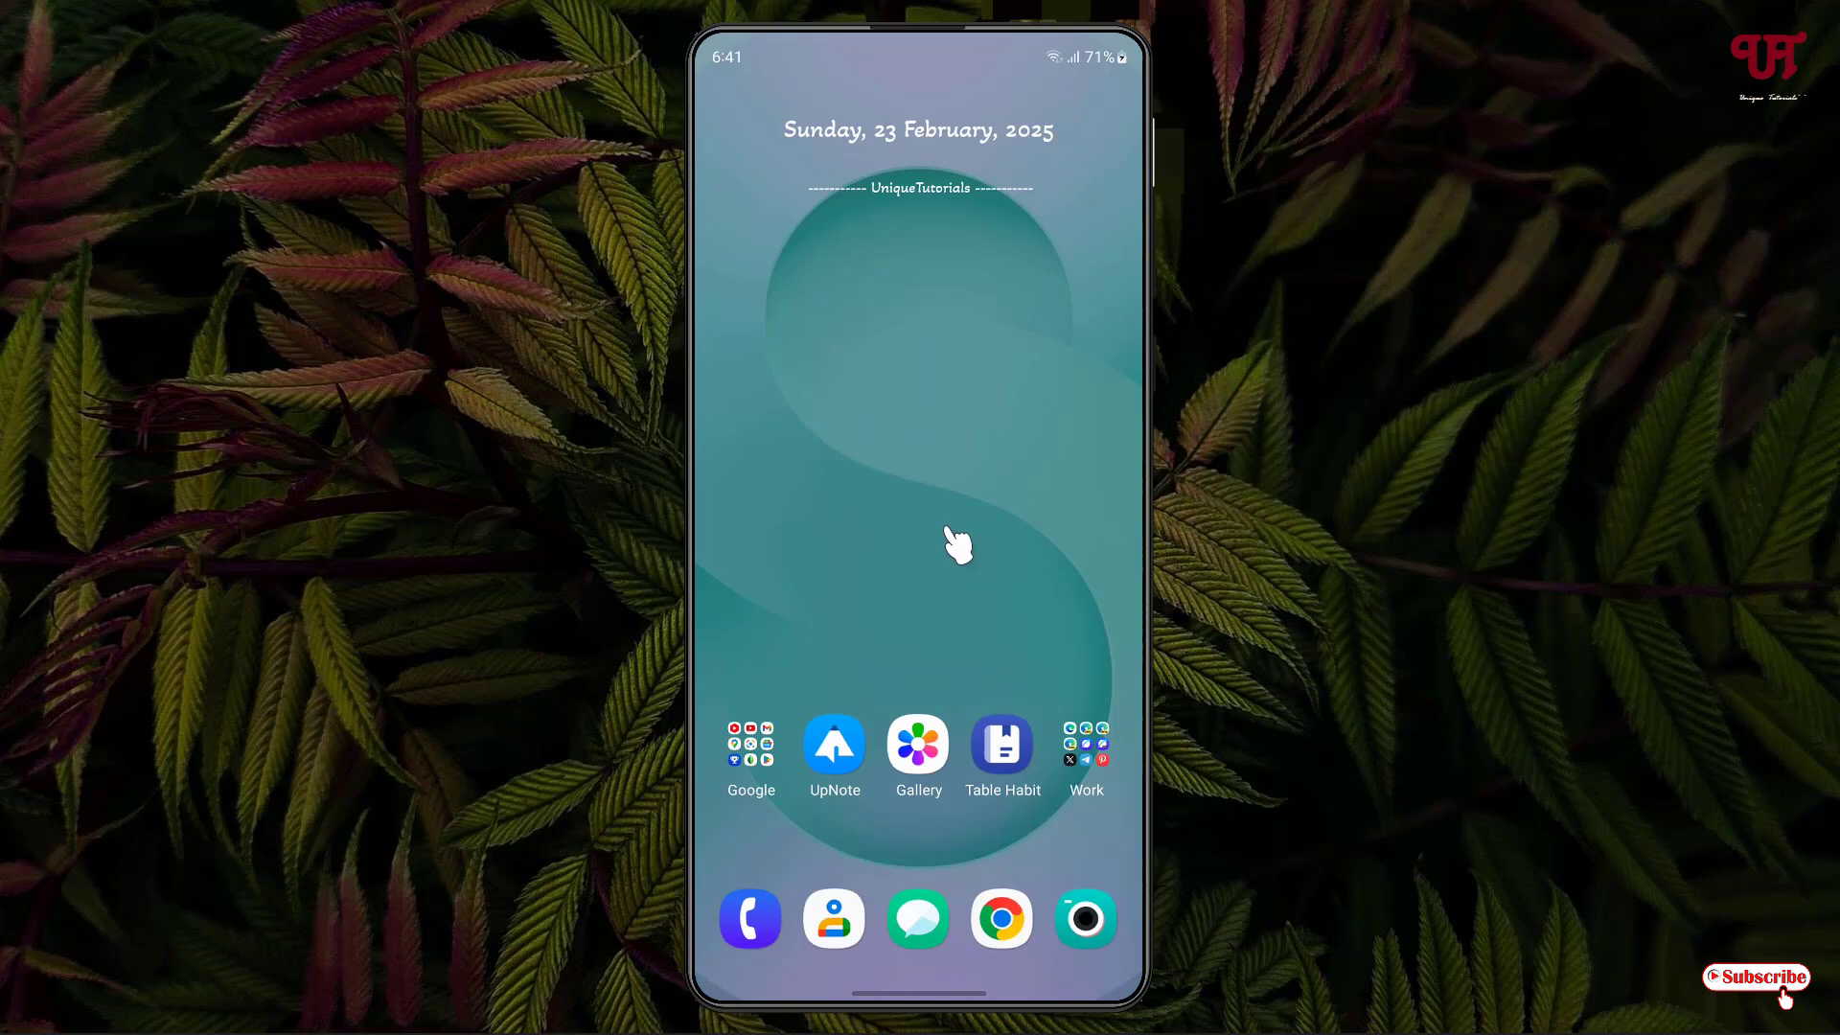
mouse_move(916, 609)
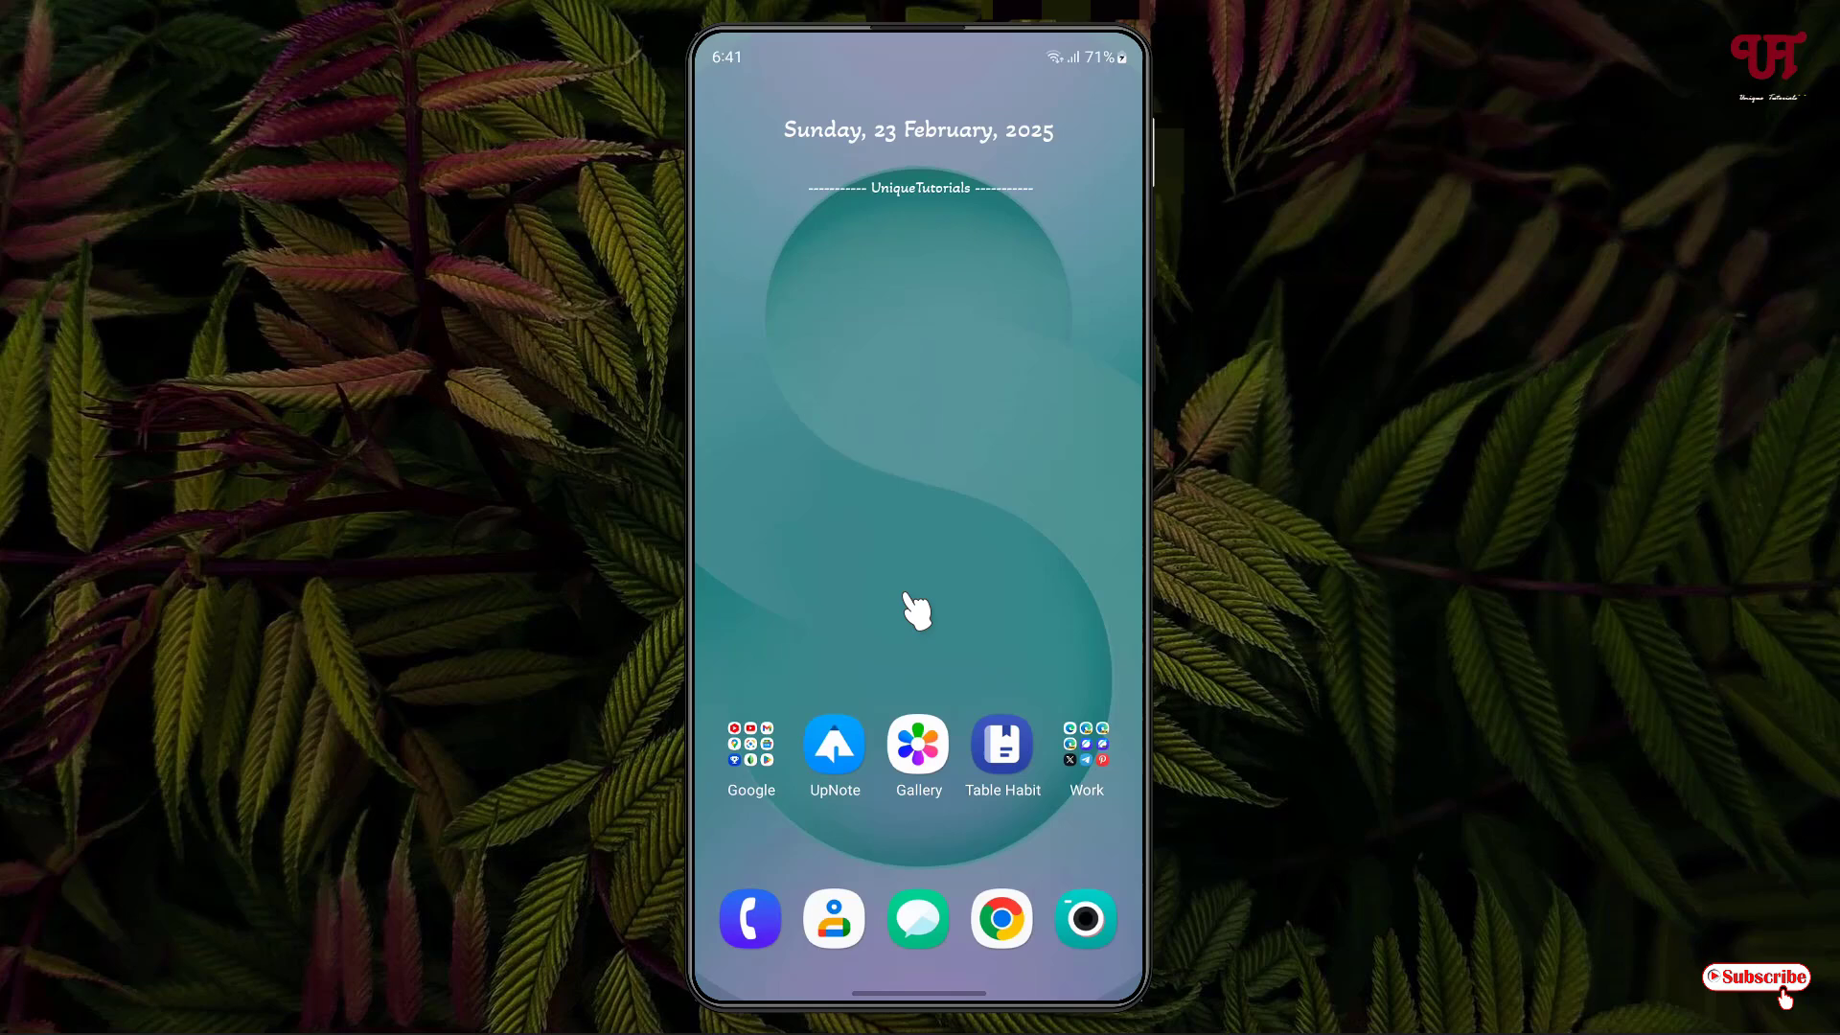
mouse_move(962, 774)
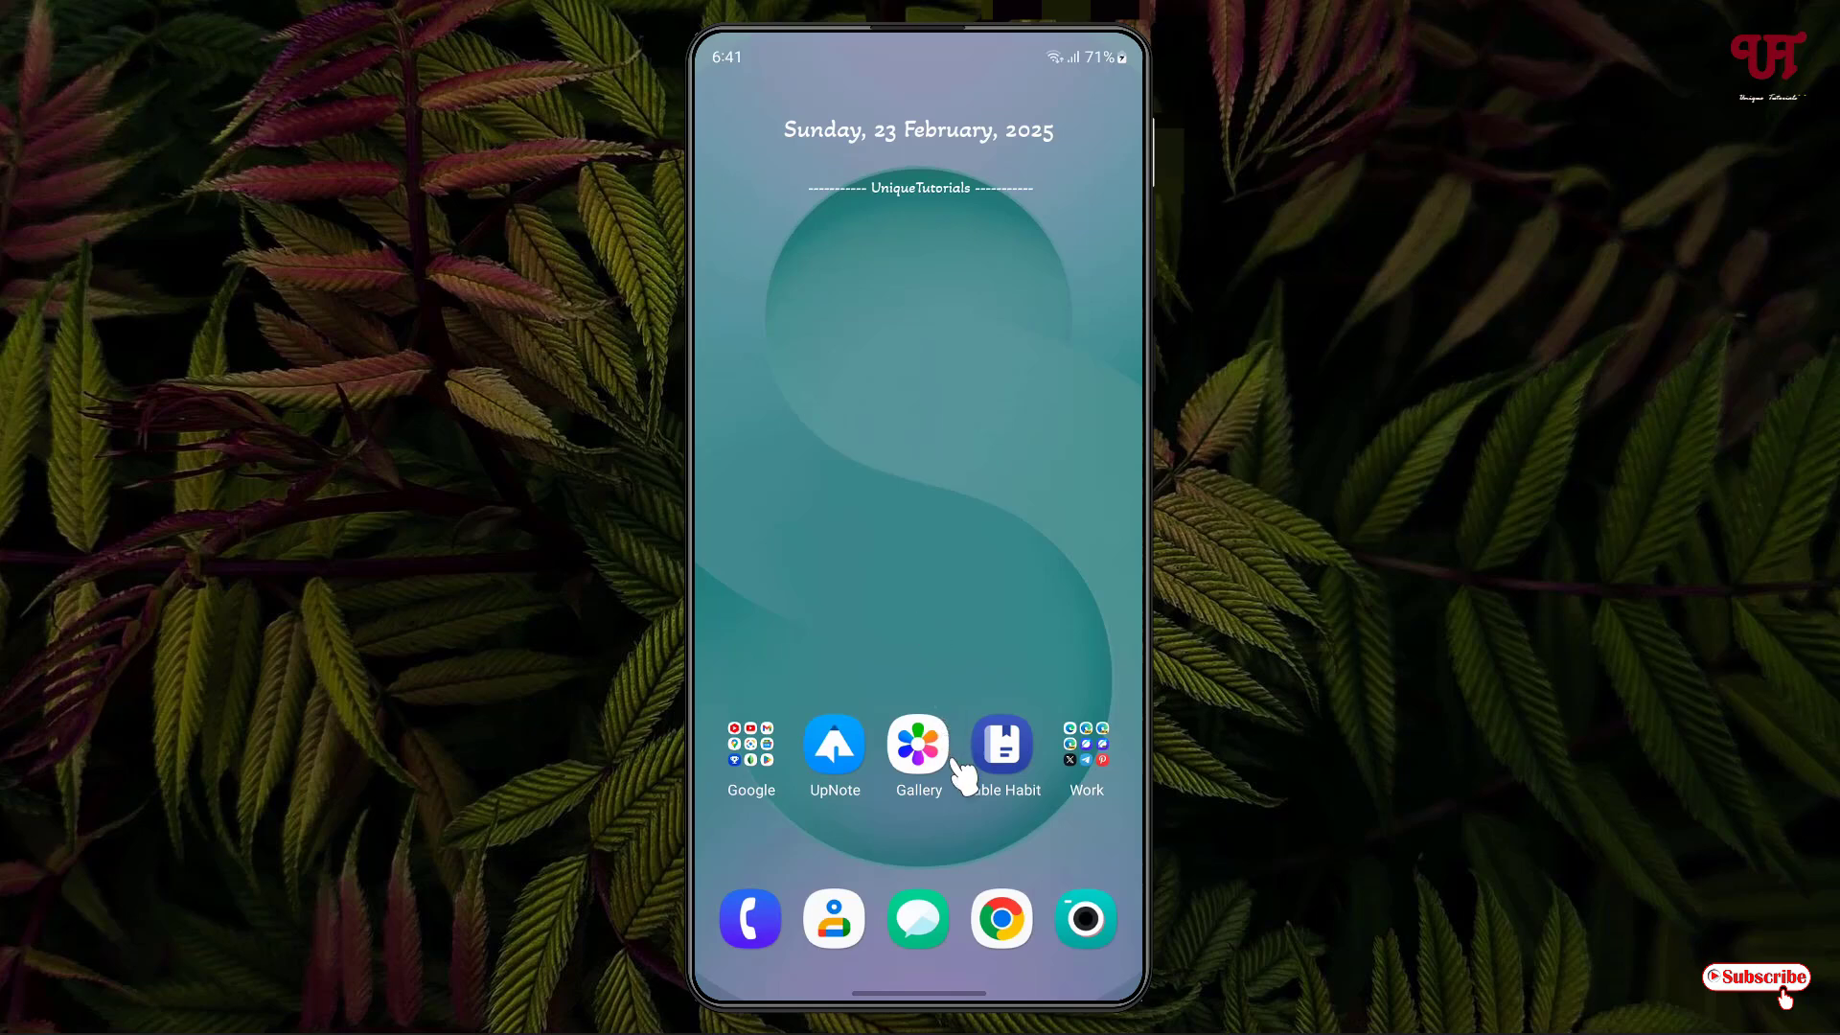
Launch Chrome and check its version (133.0.6943.51) on the About Chrome page
click(999, 918)
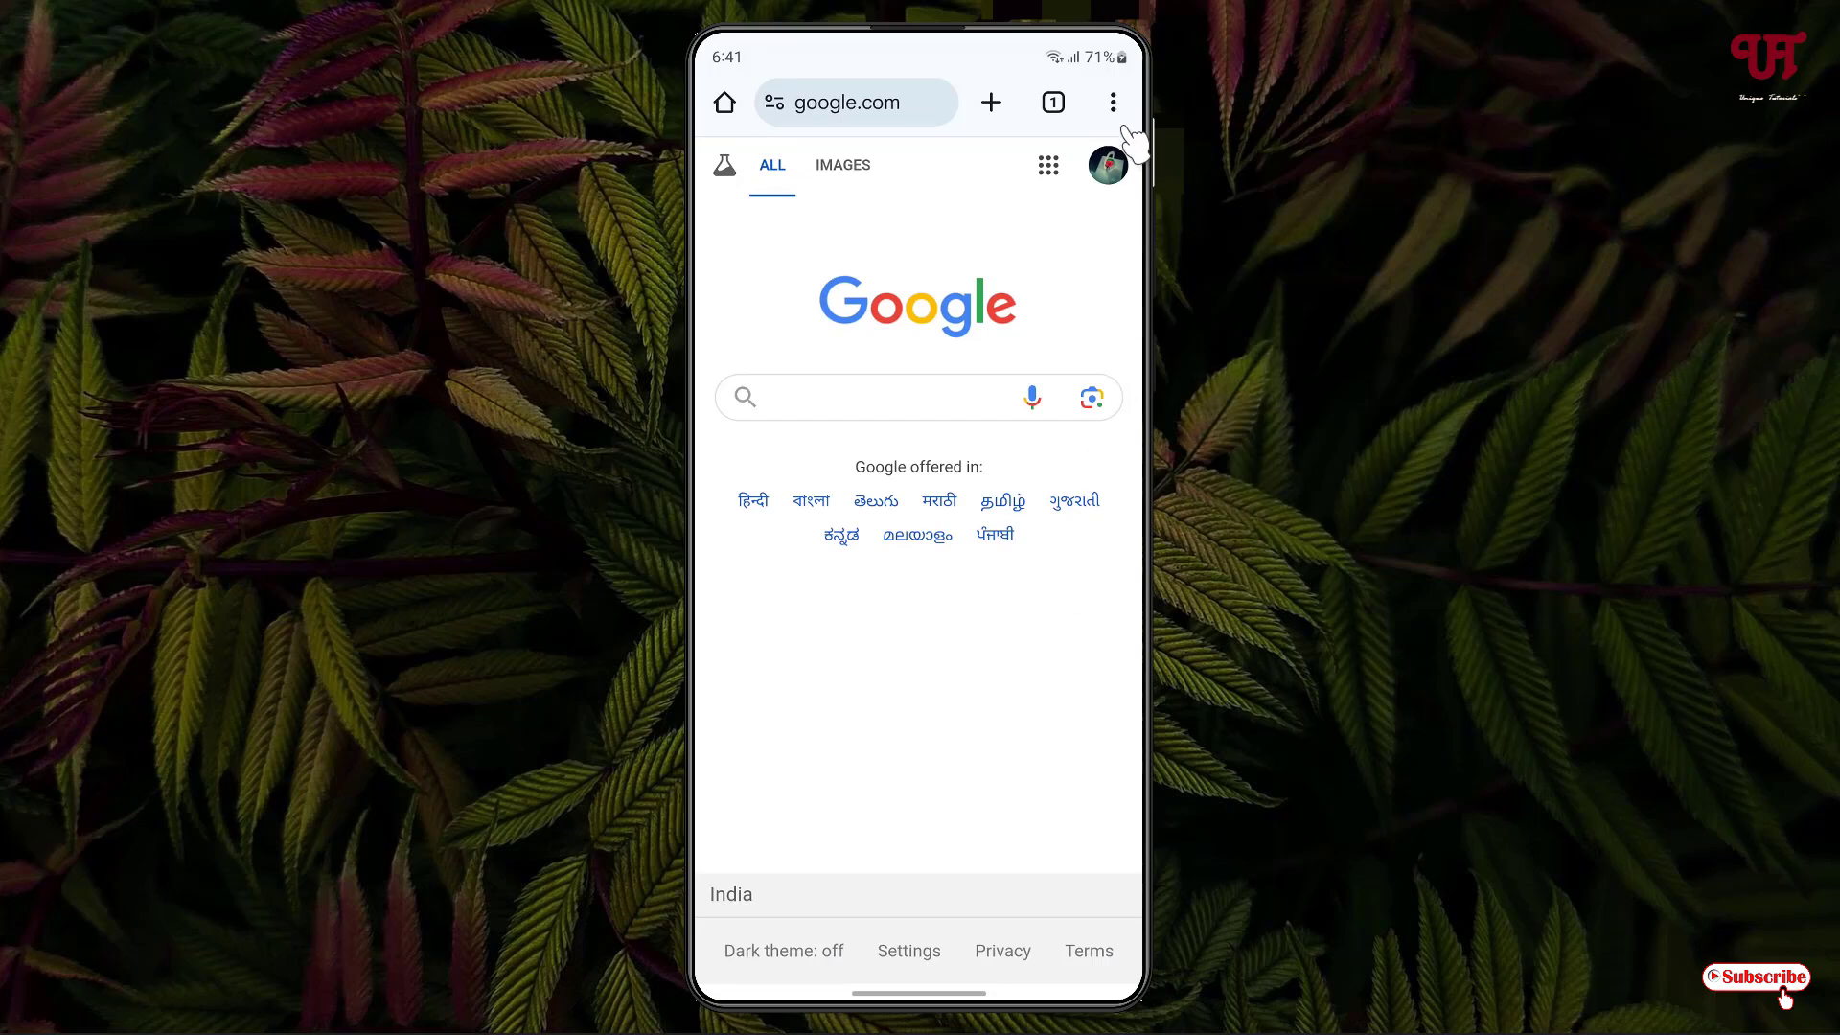
click(1112, 103)
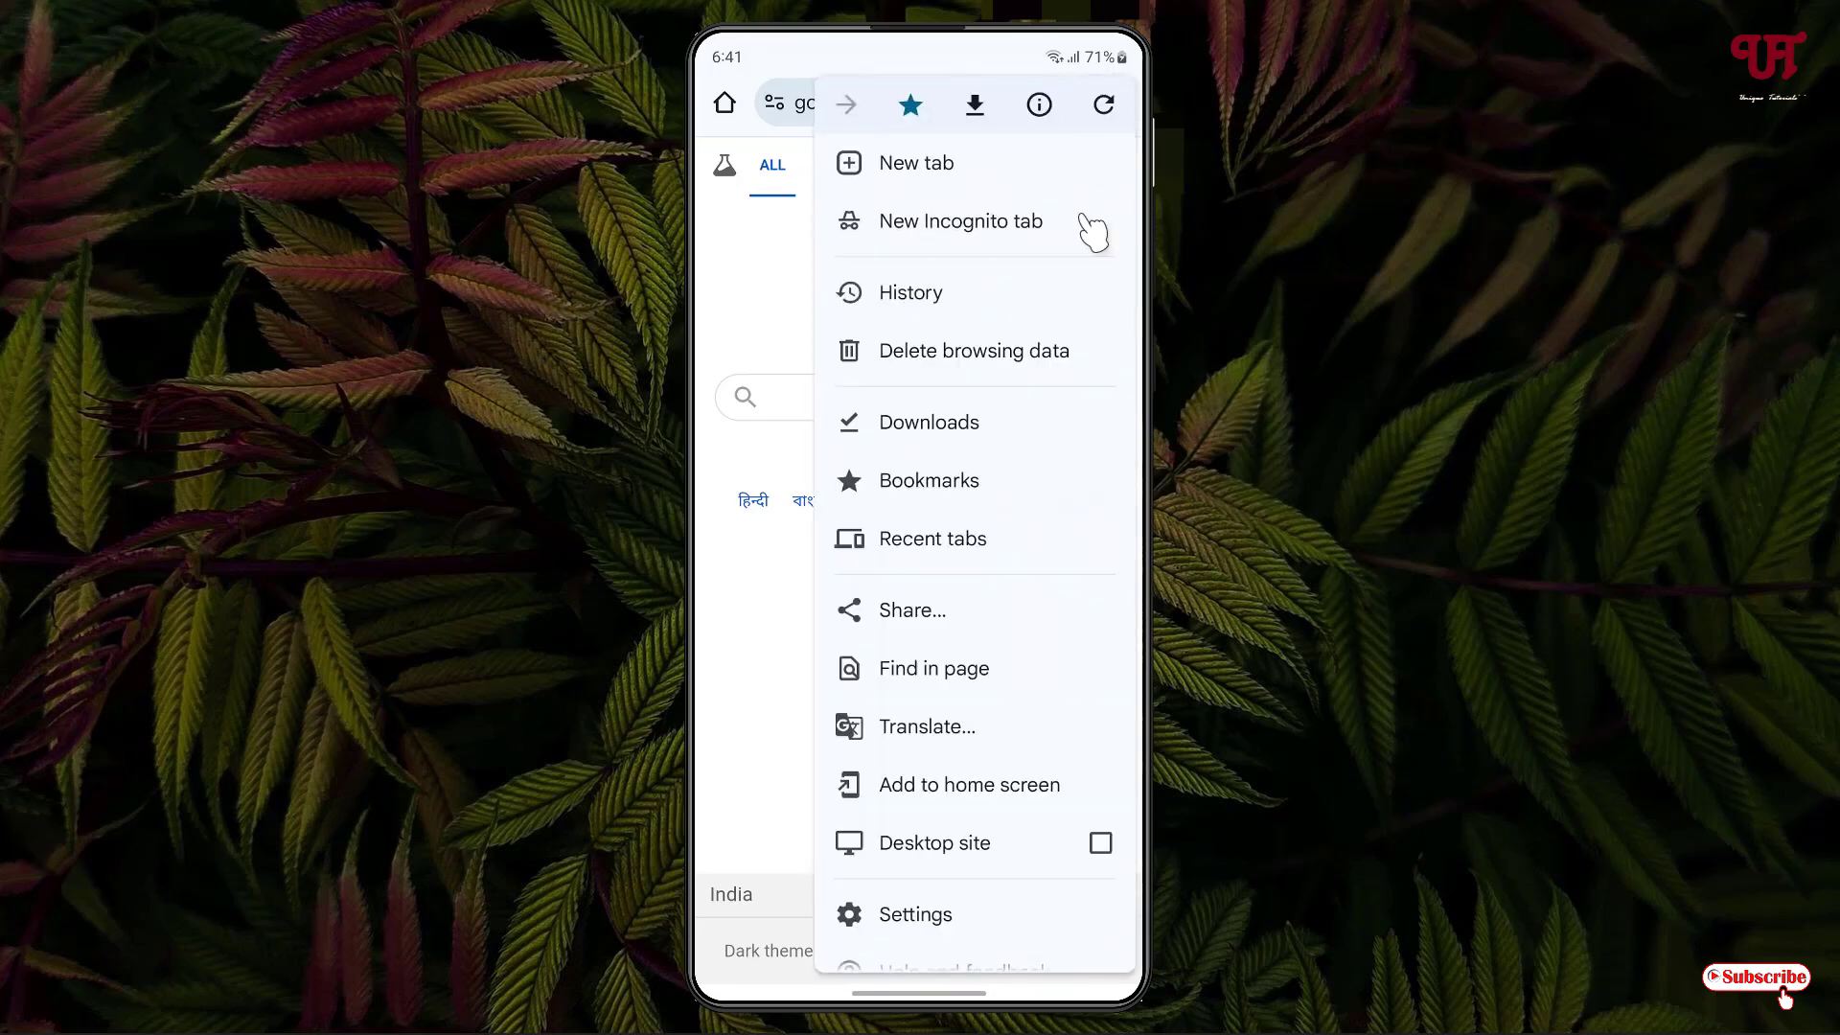
click(915, 914)
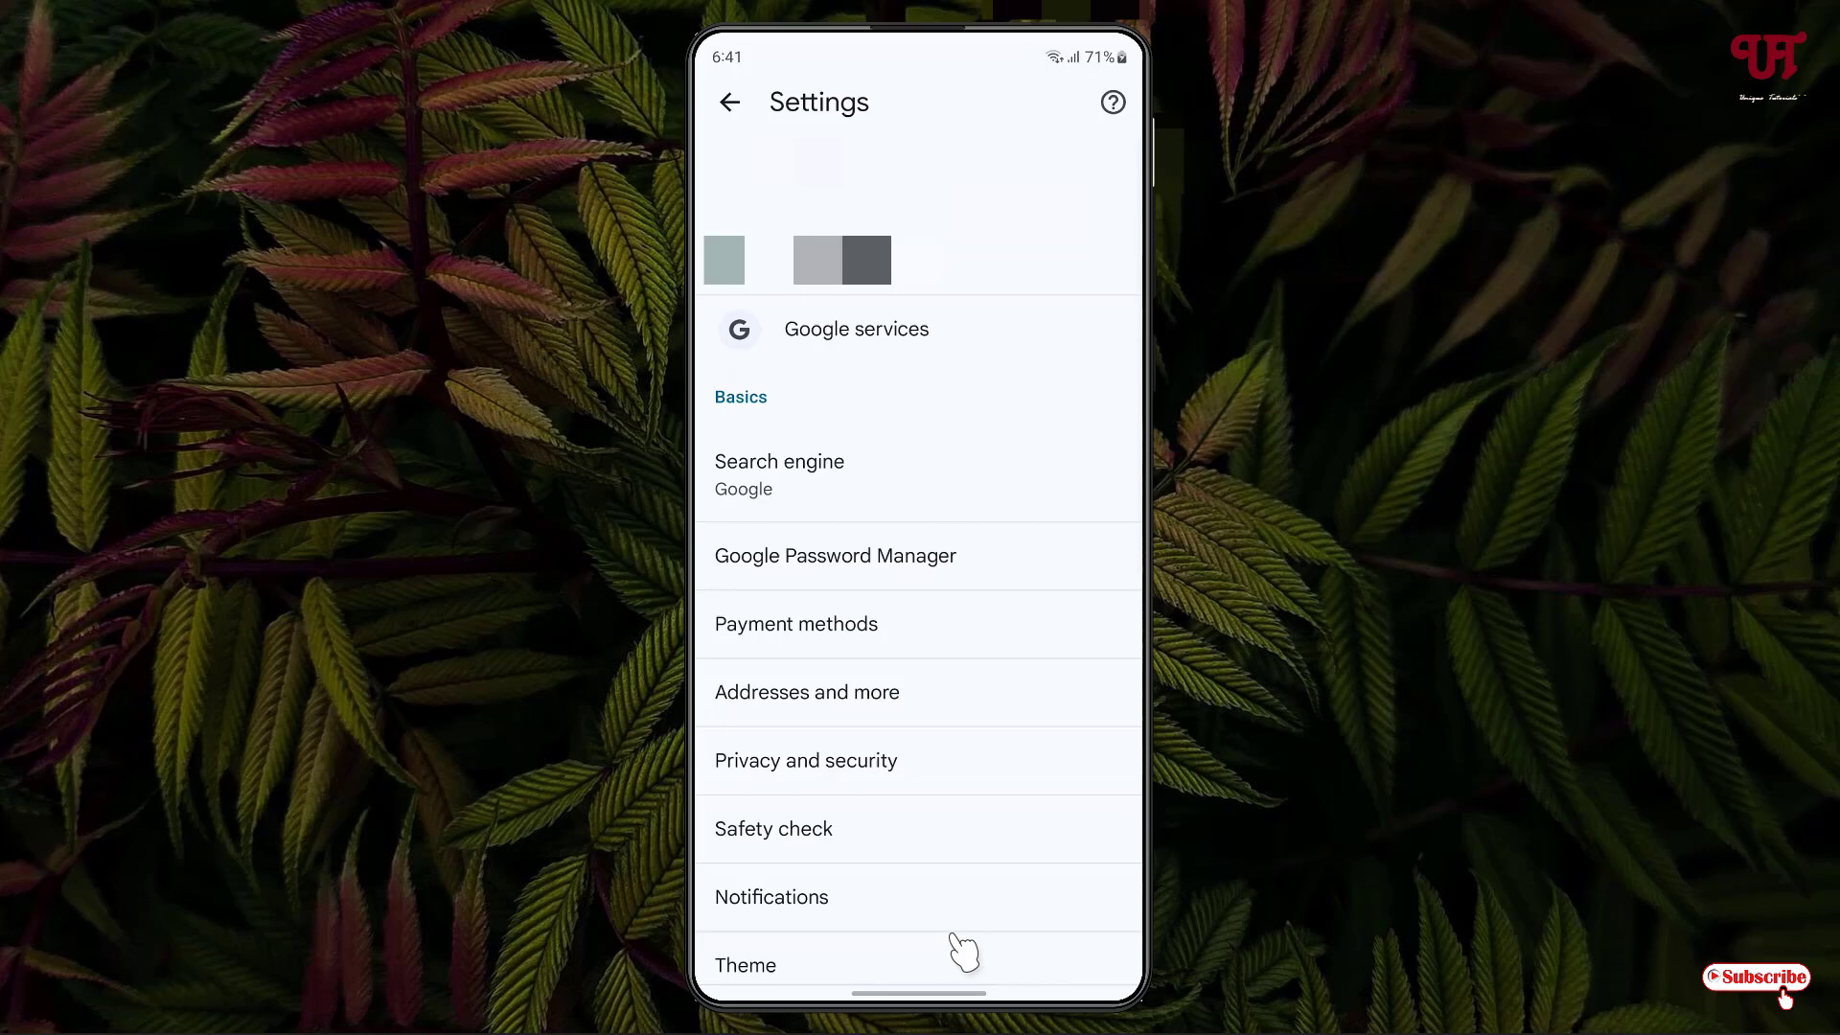
scroll(down, 3)
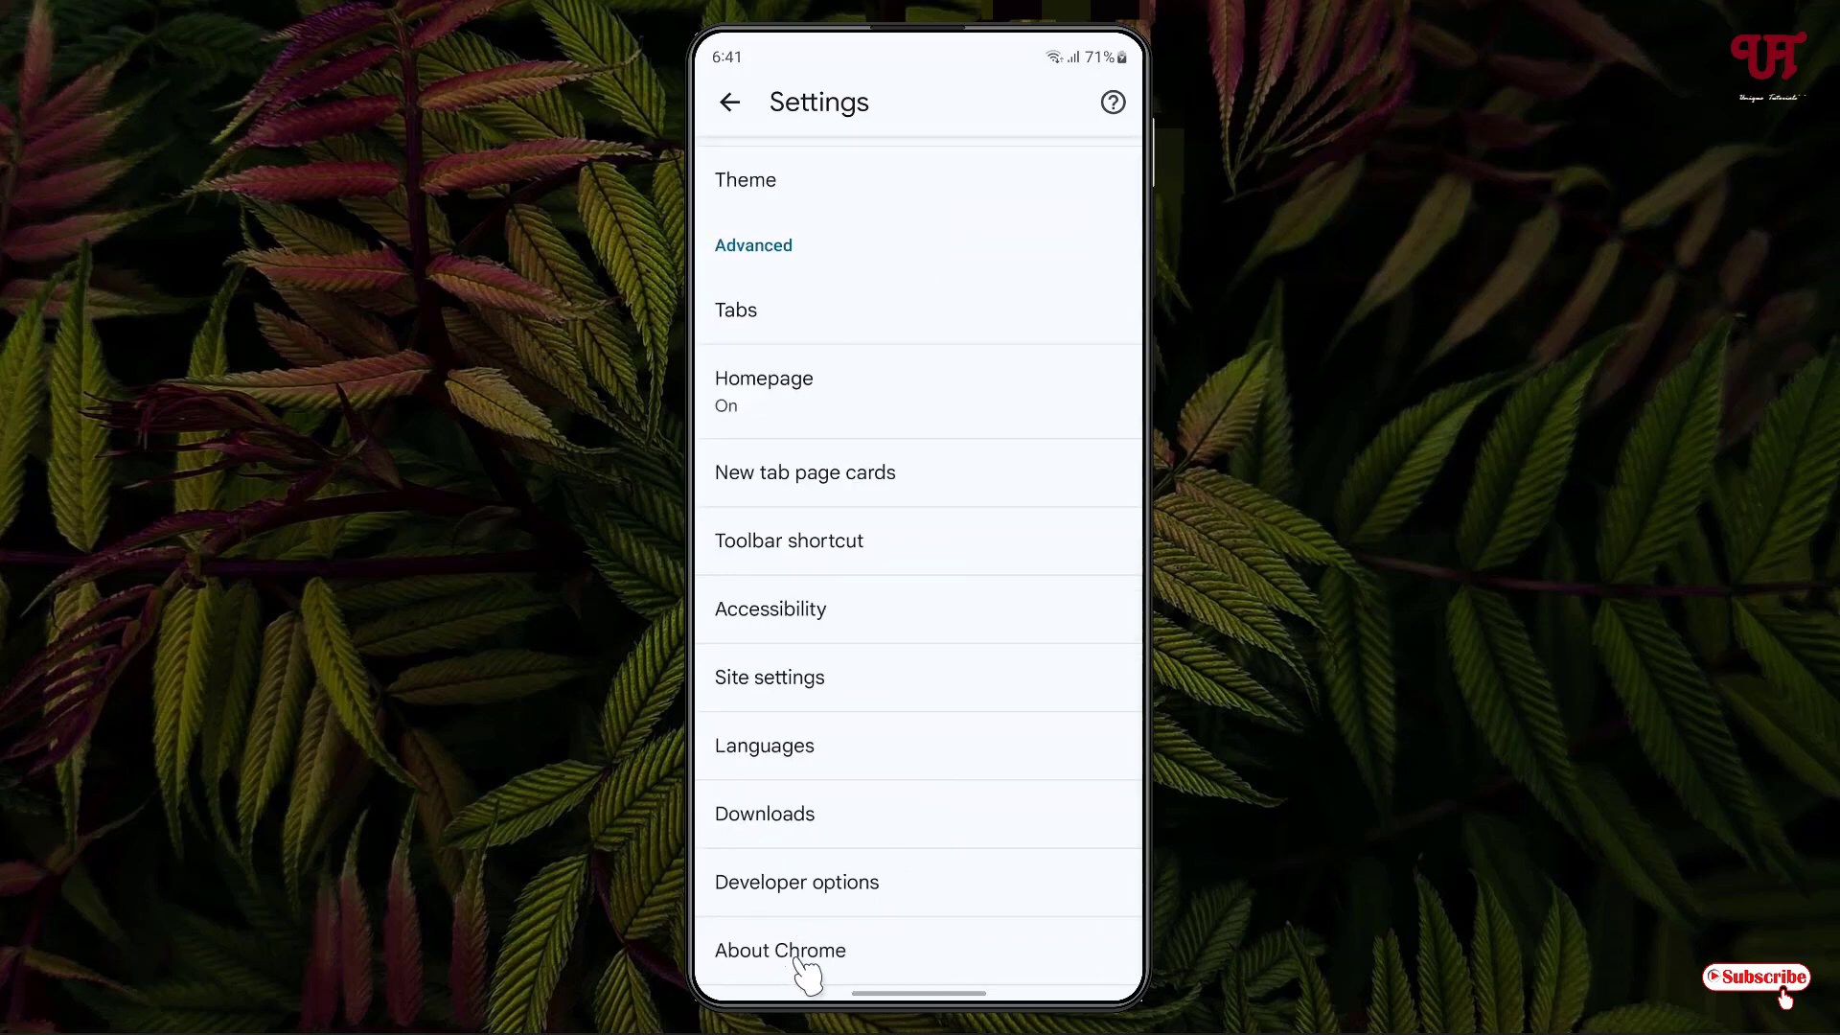
click(780, 951)
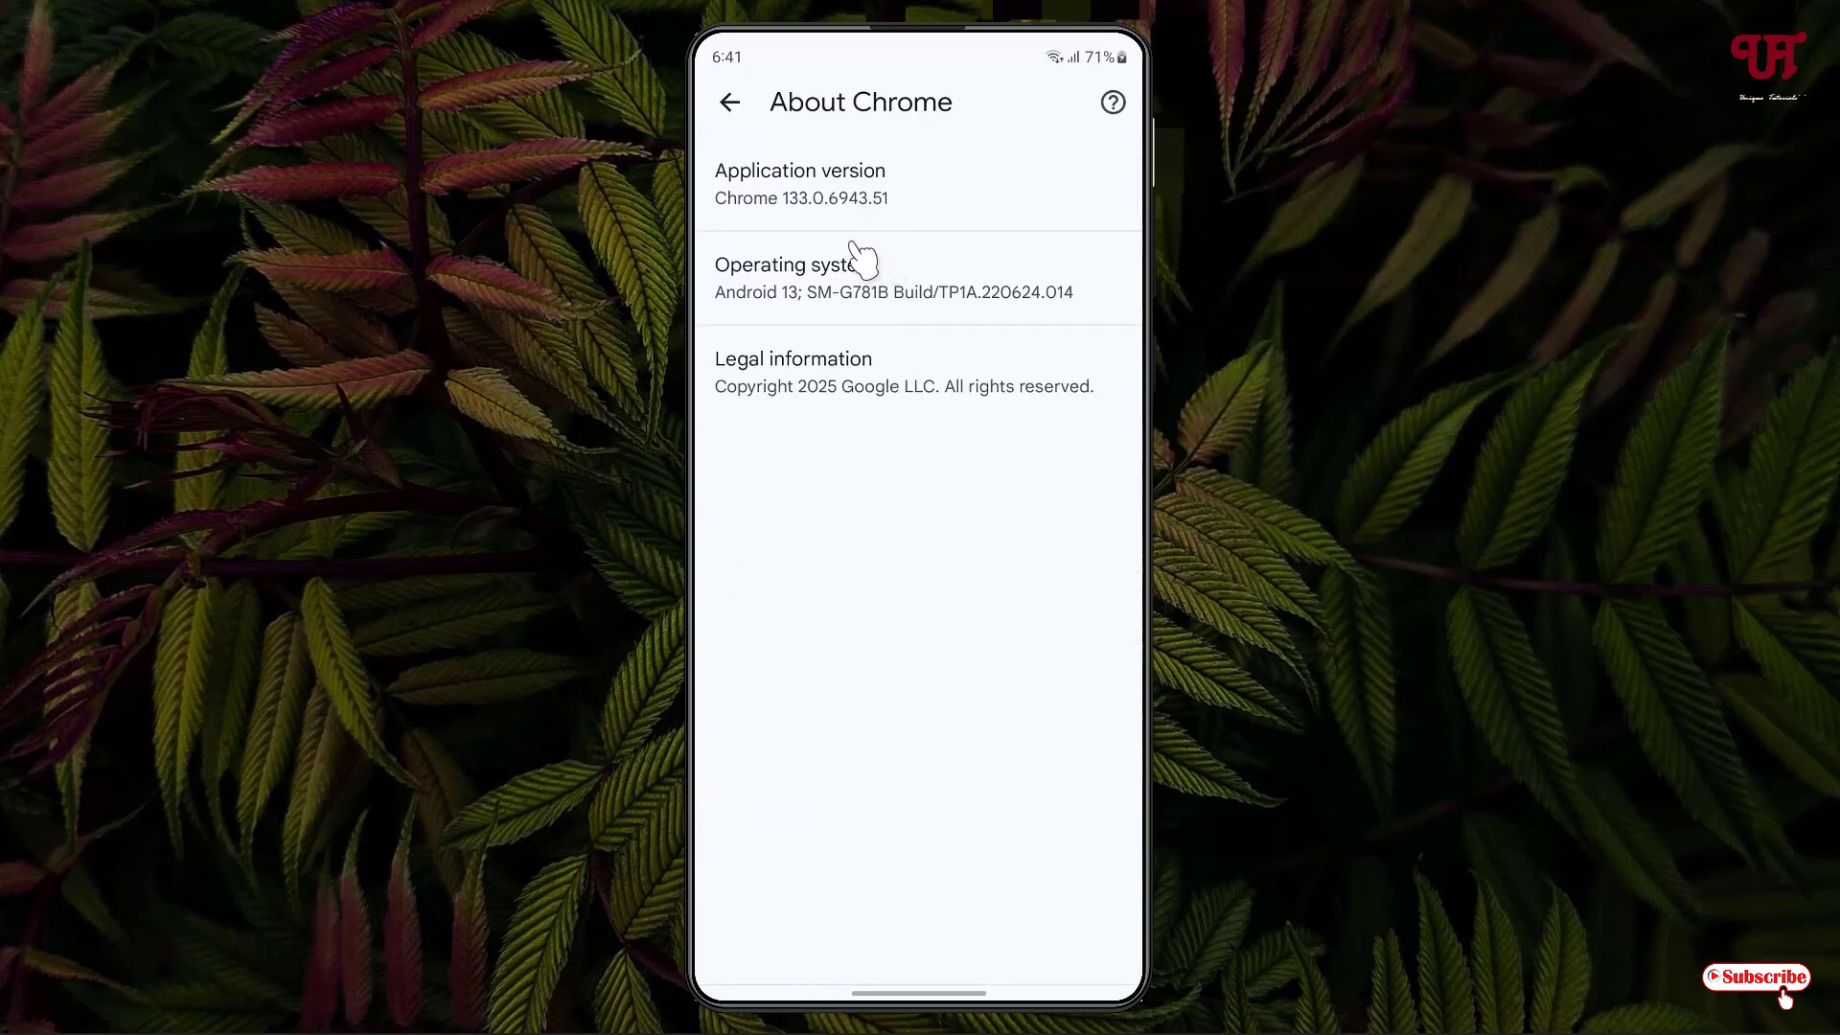
mouse_move(804, 229)
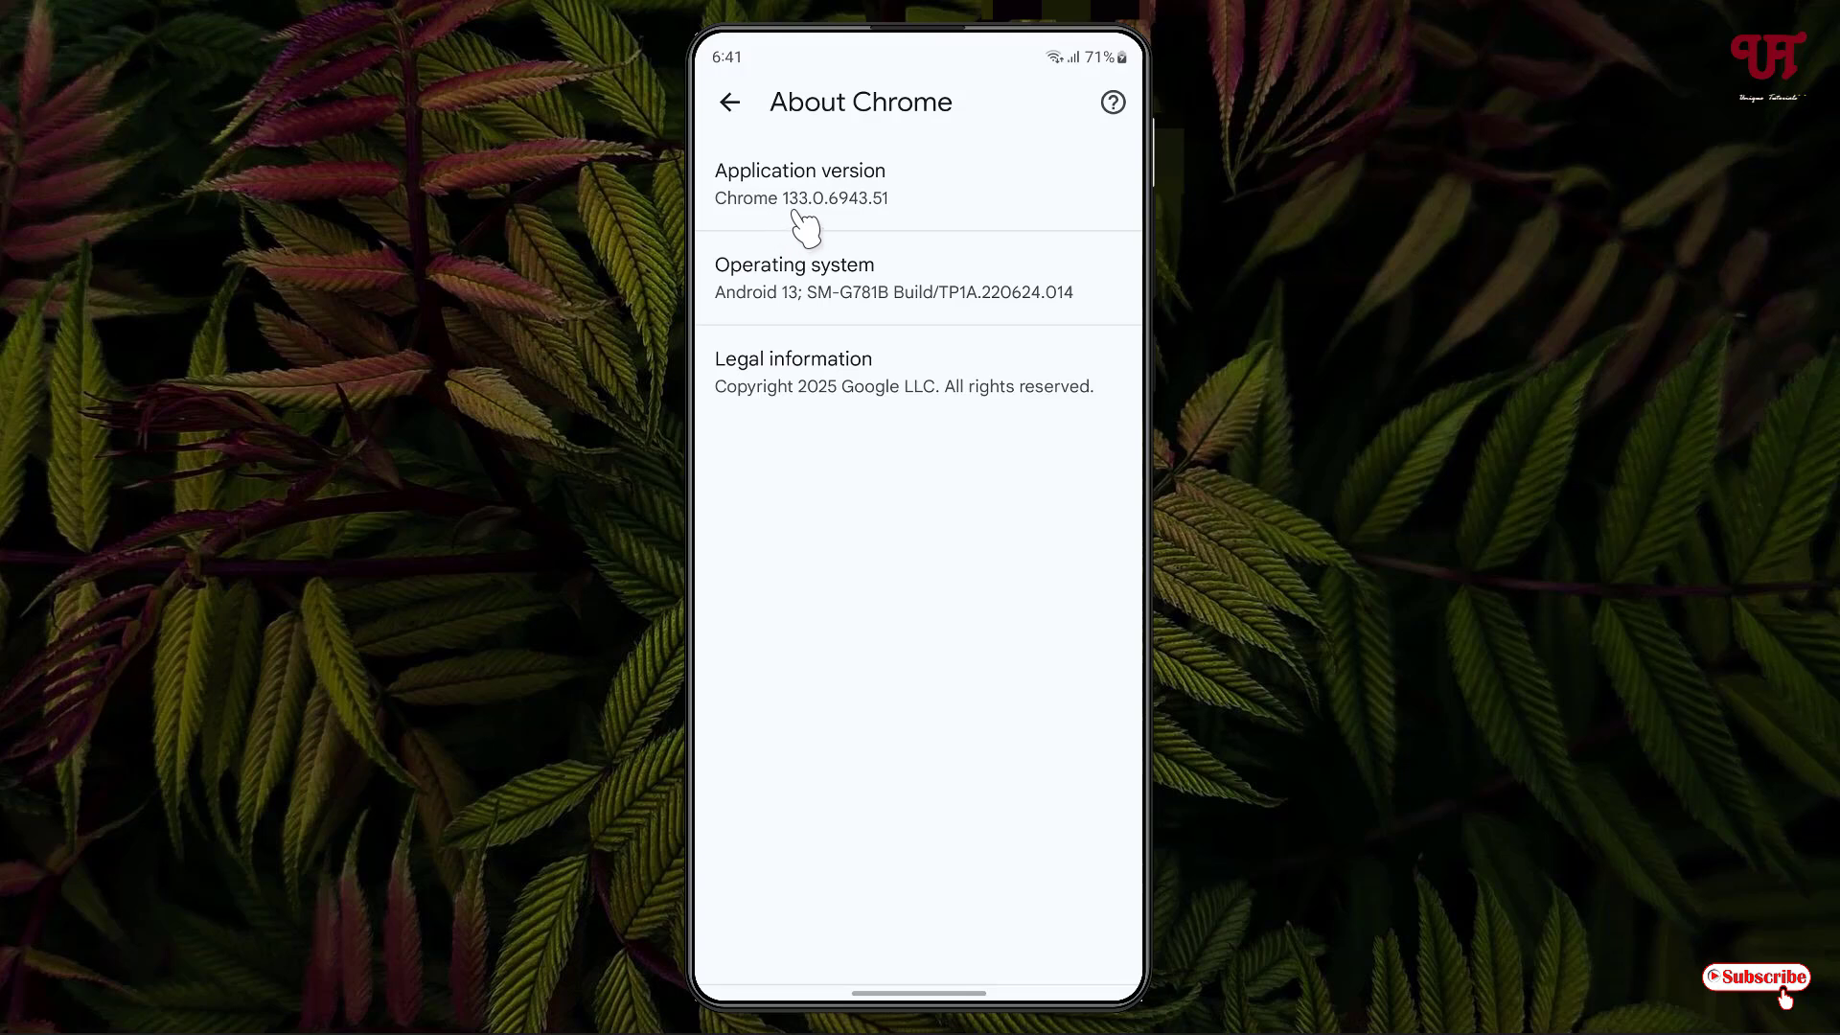
mouse_move(831, 229)
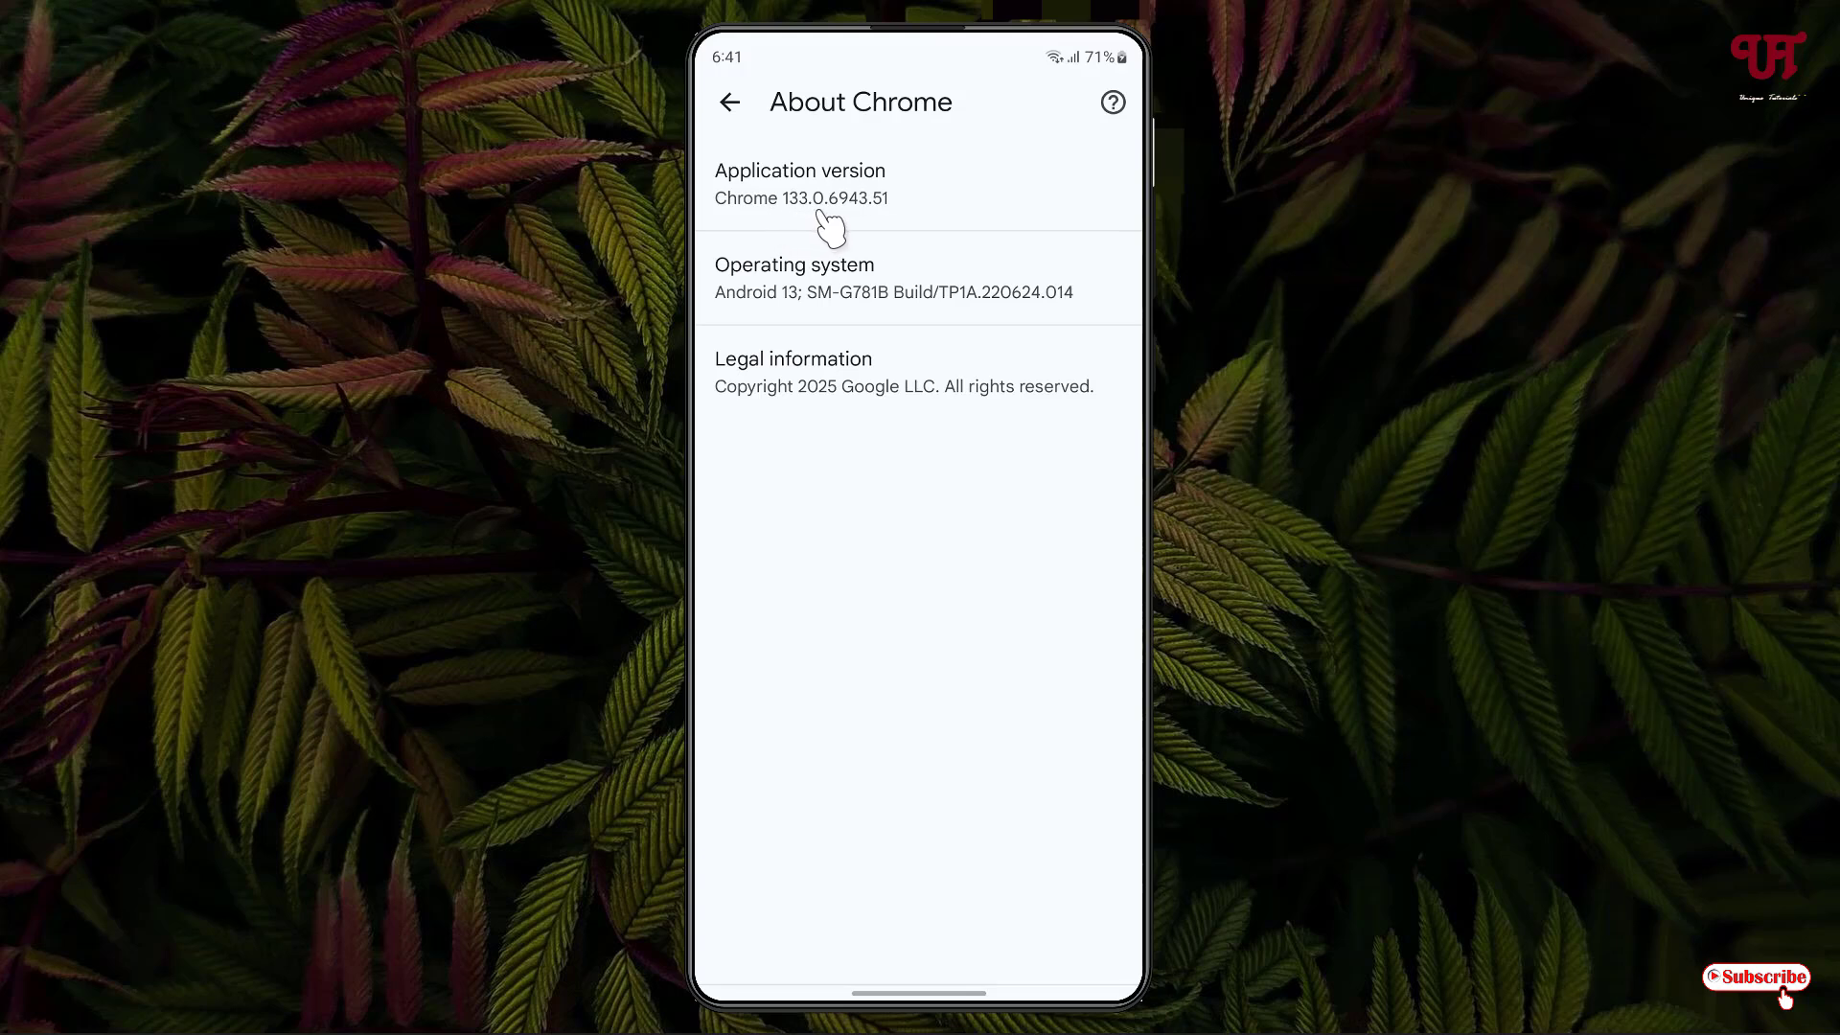
mouse_move(888, 234)
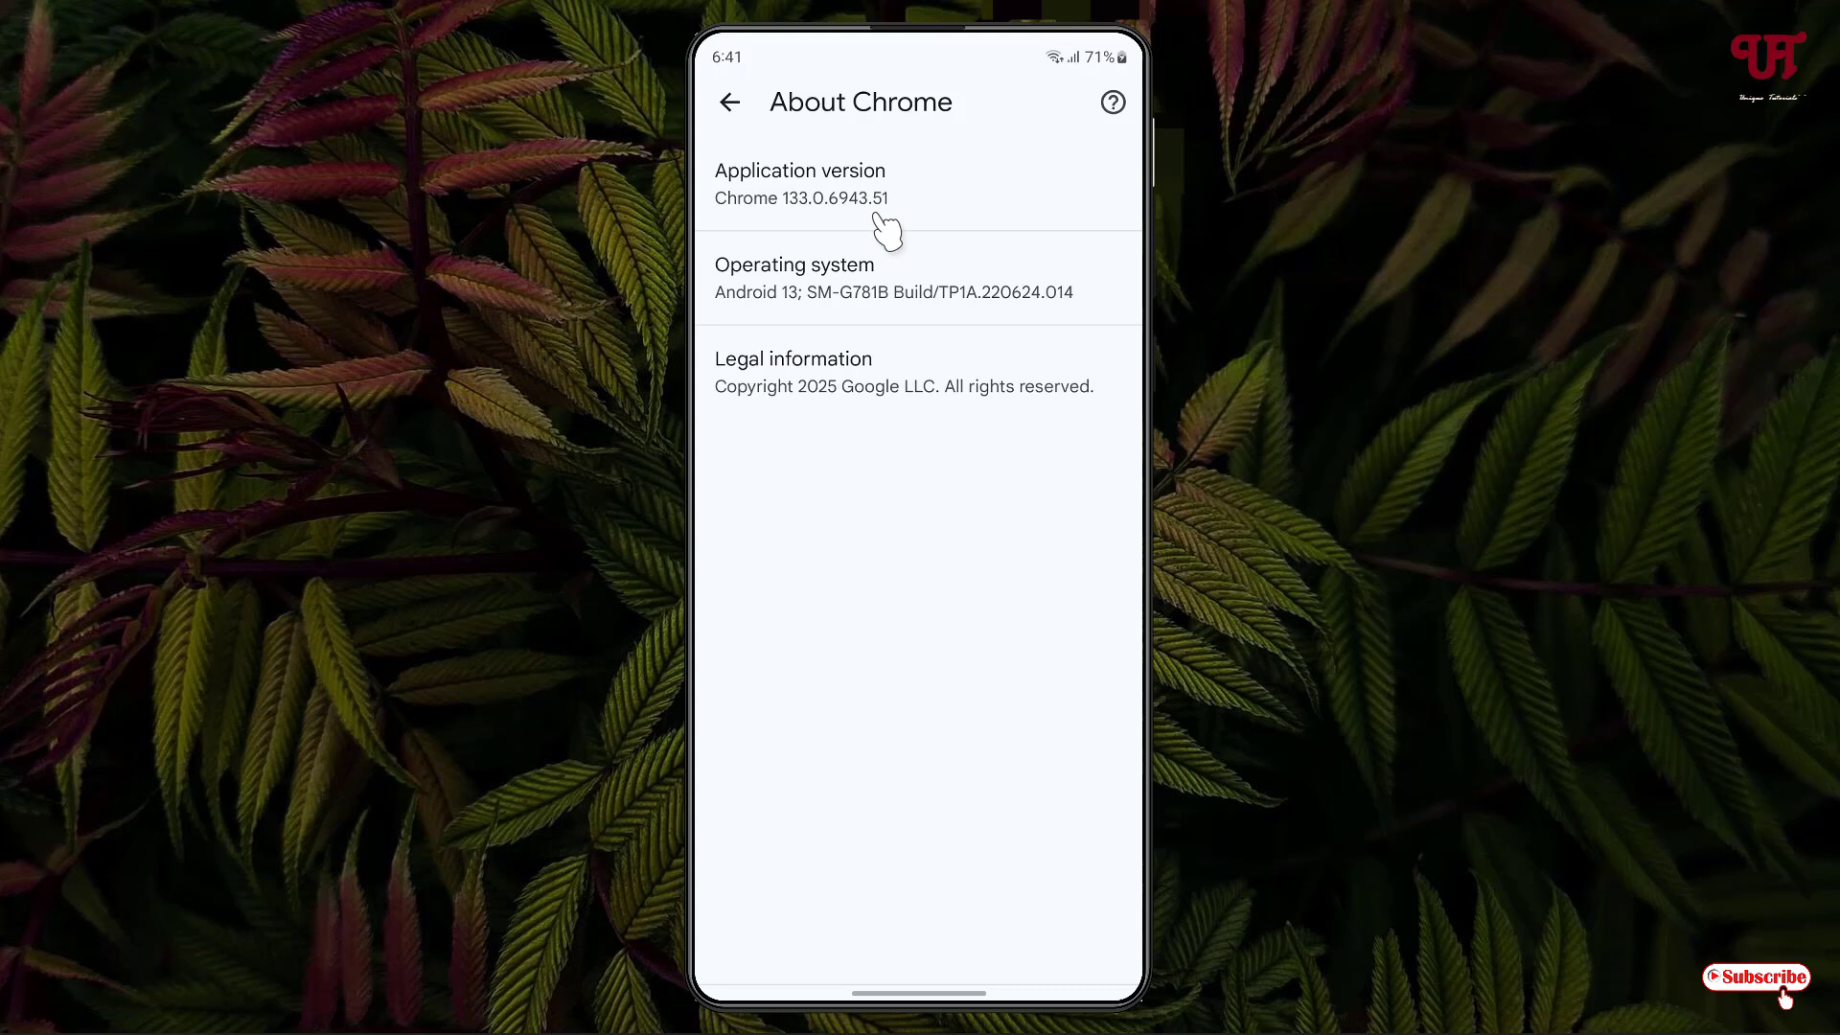
mouse_move(835, 188)
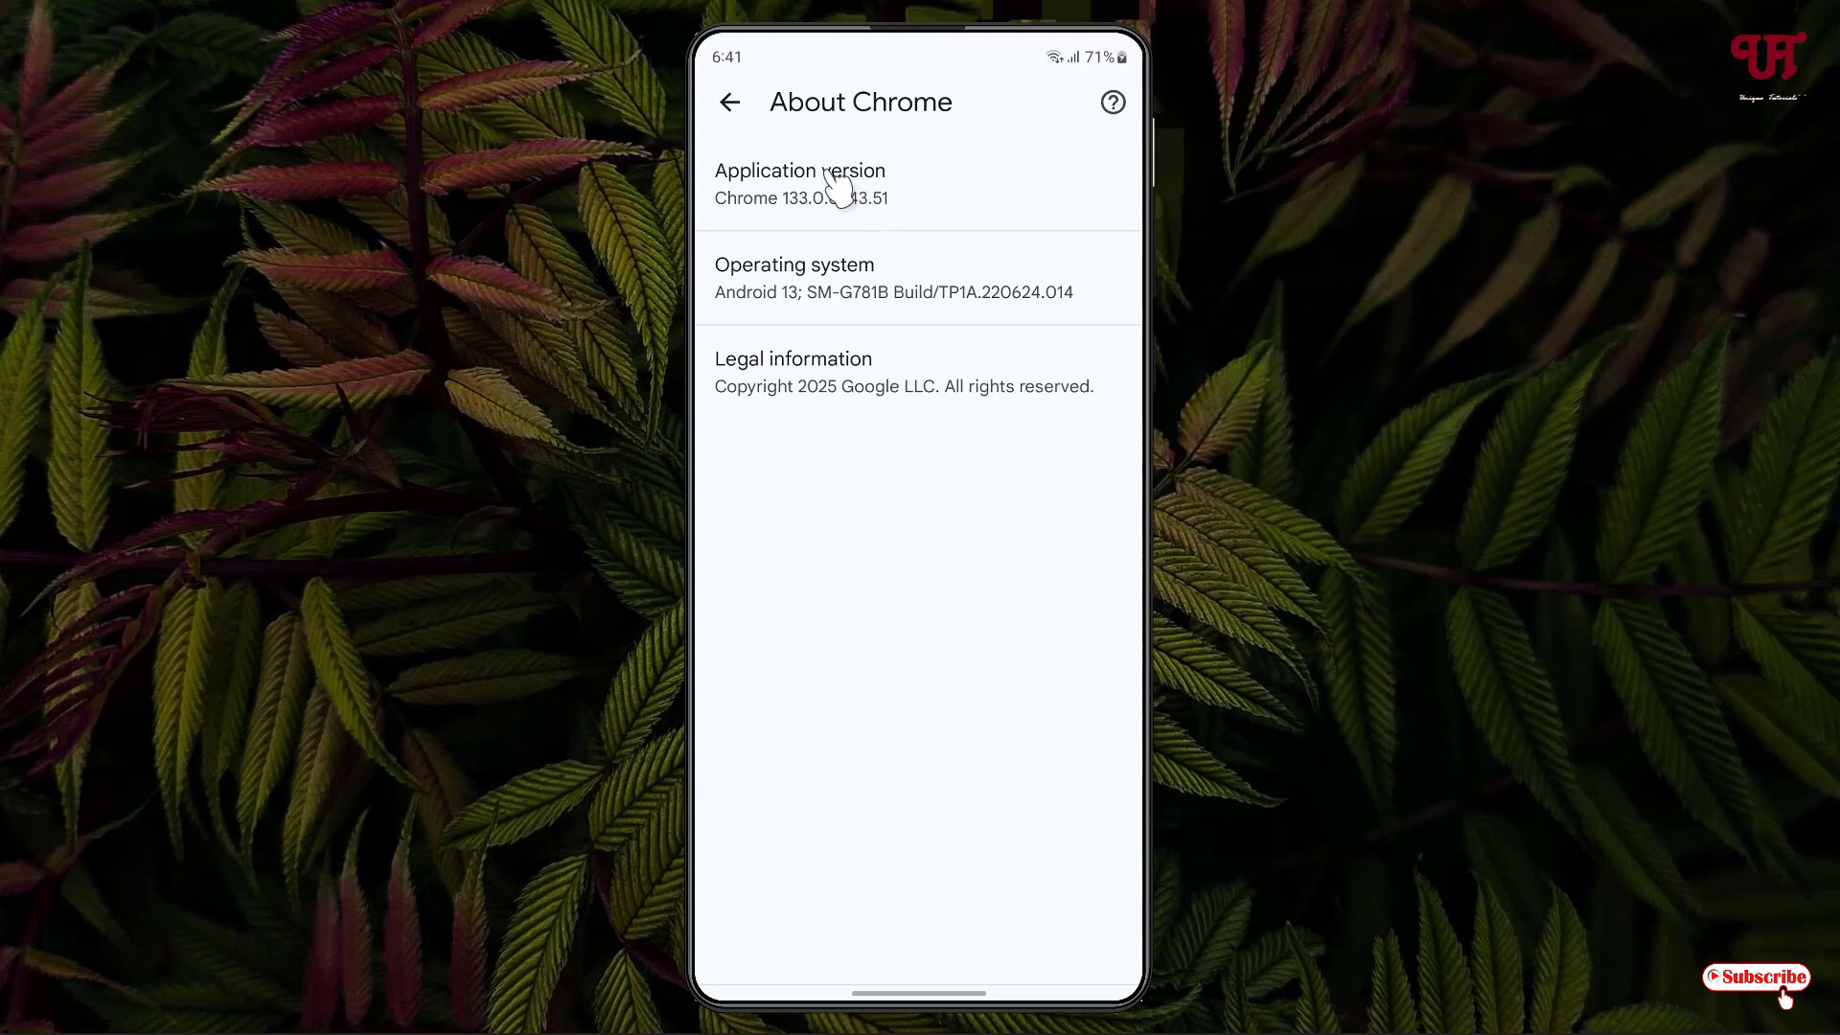
mouse_move(885, 229)
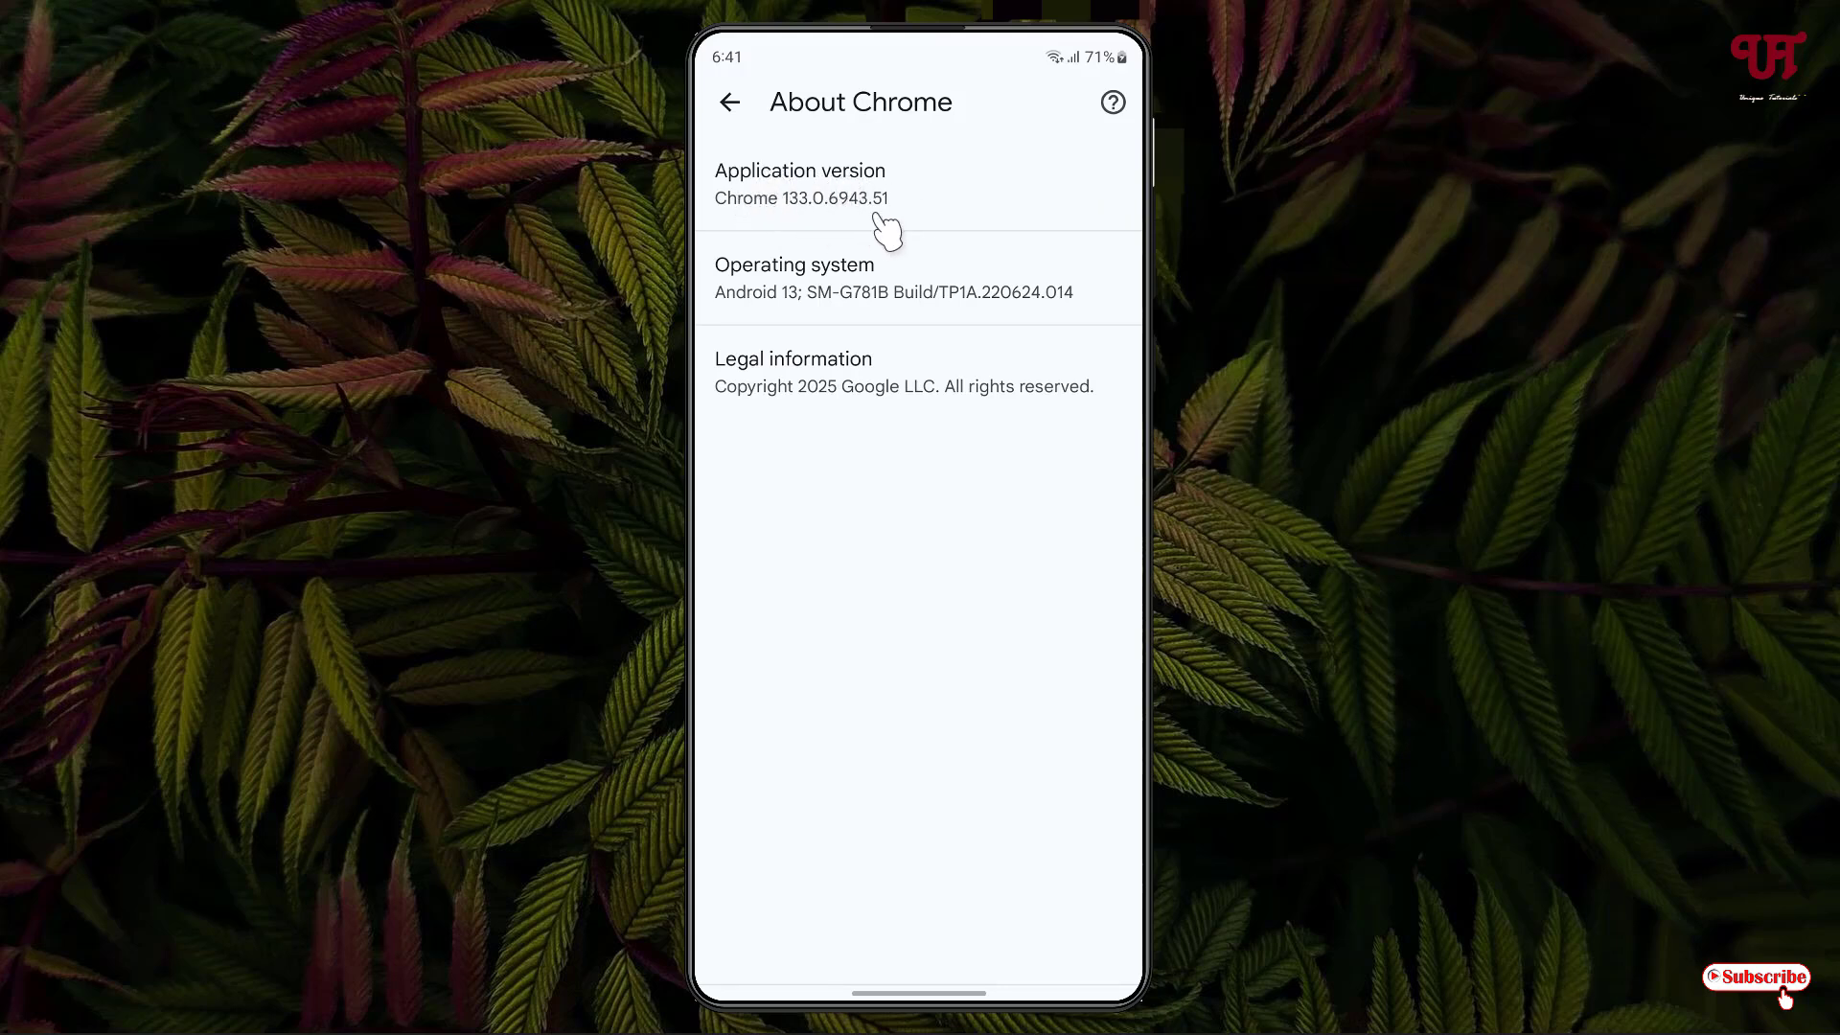
mouse_move(918, 185)
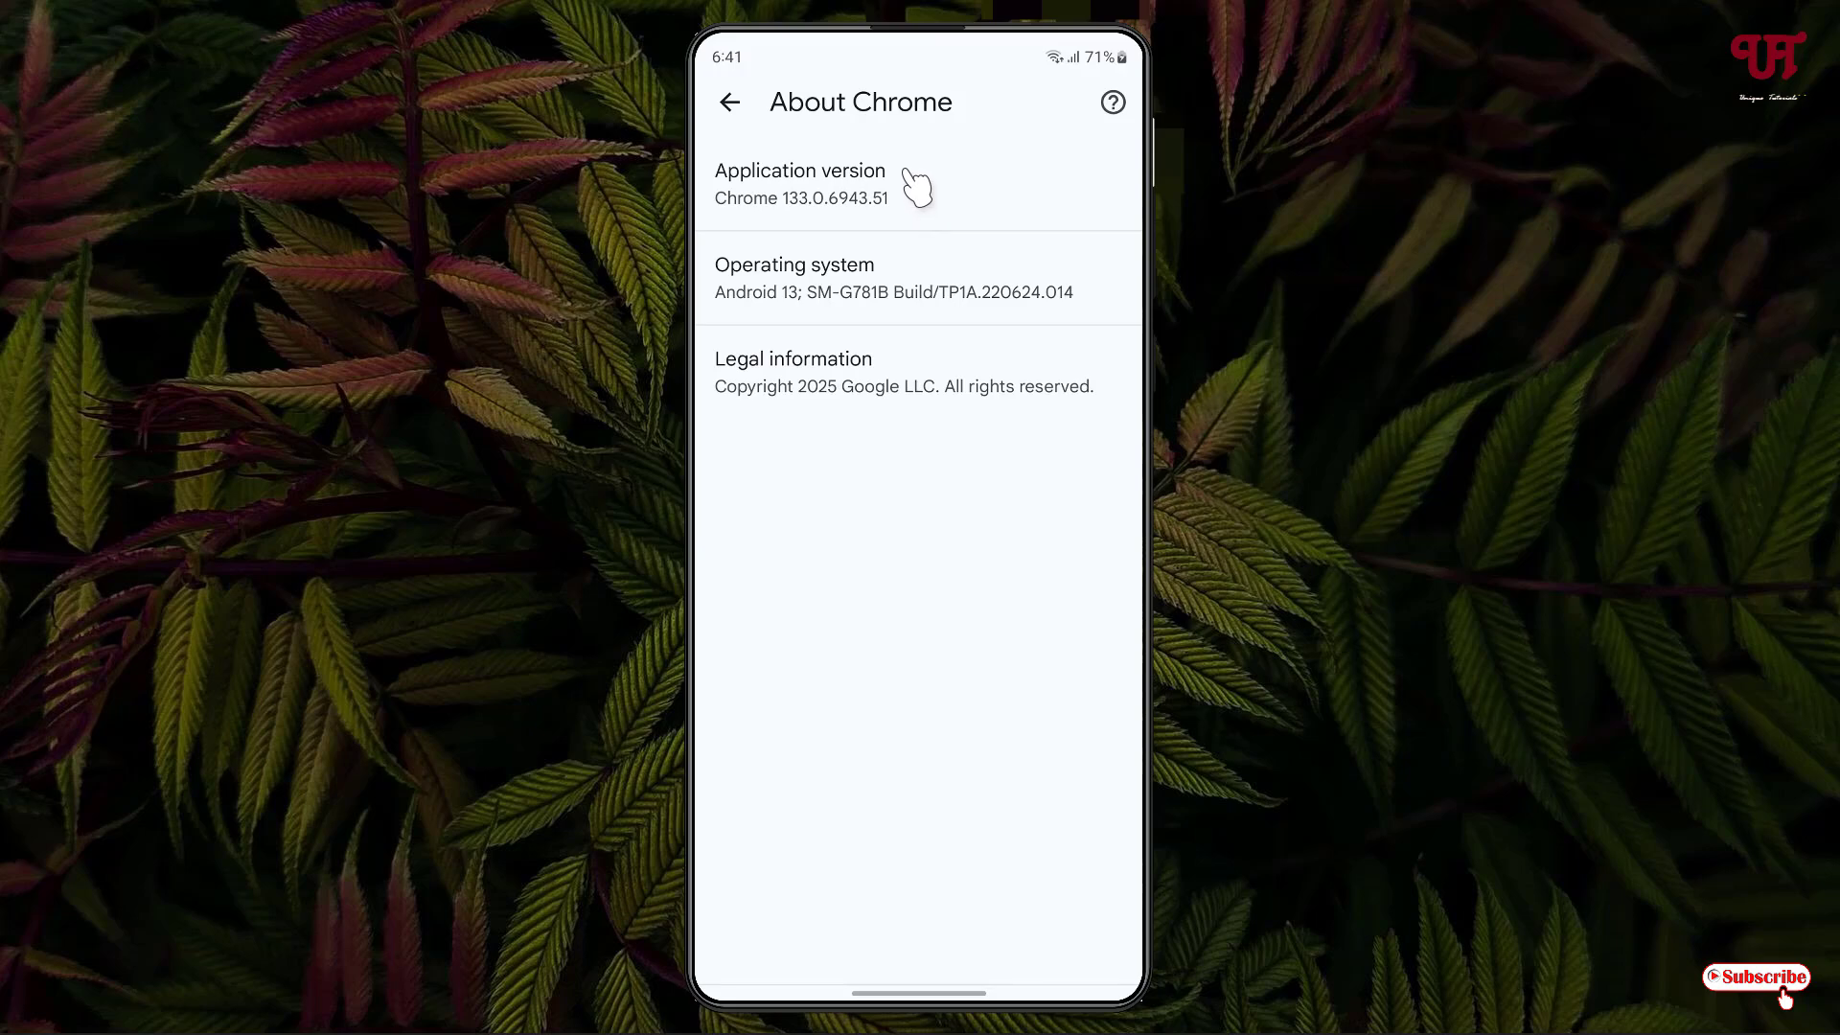
Find the 'Open PDF Inline on Android pre-V' flag in chrome://flags and open its state dropdown
click(728, 100)
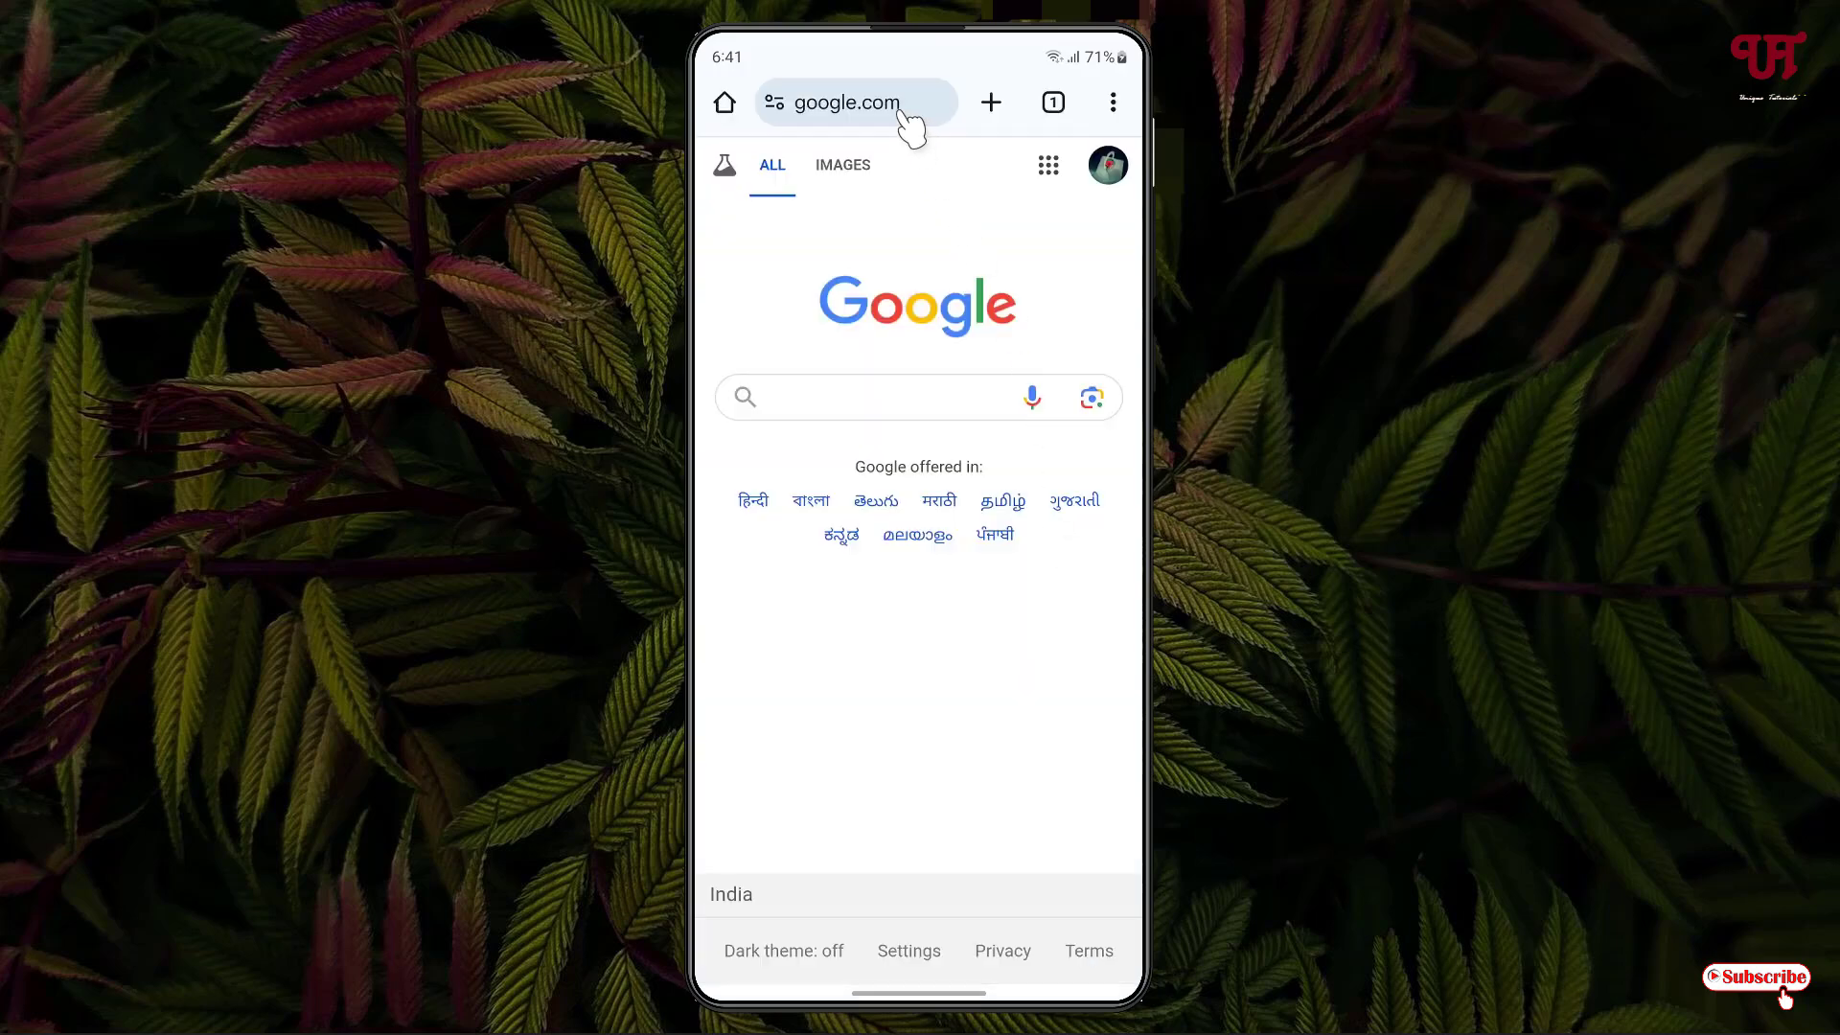
text(chrome://flags)
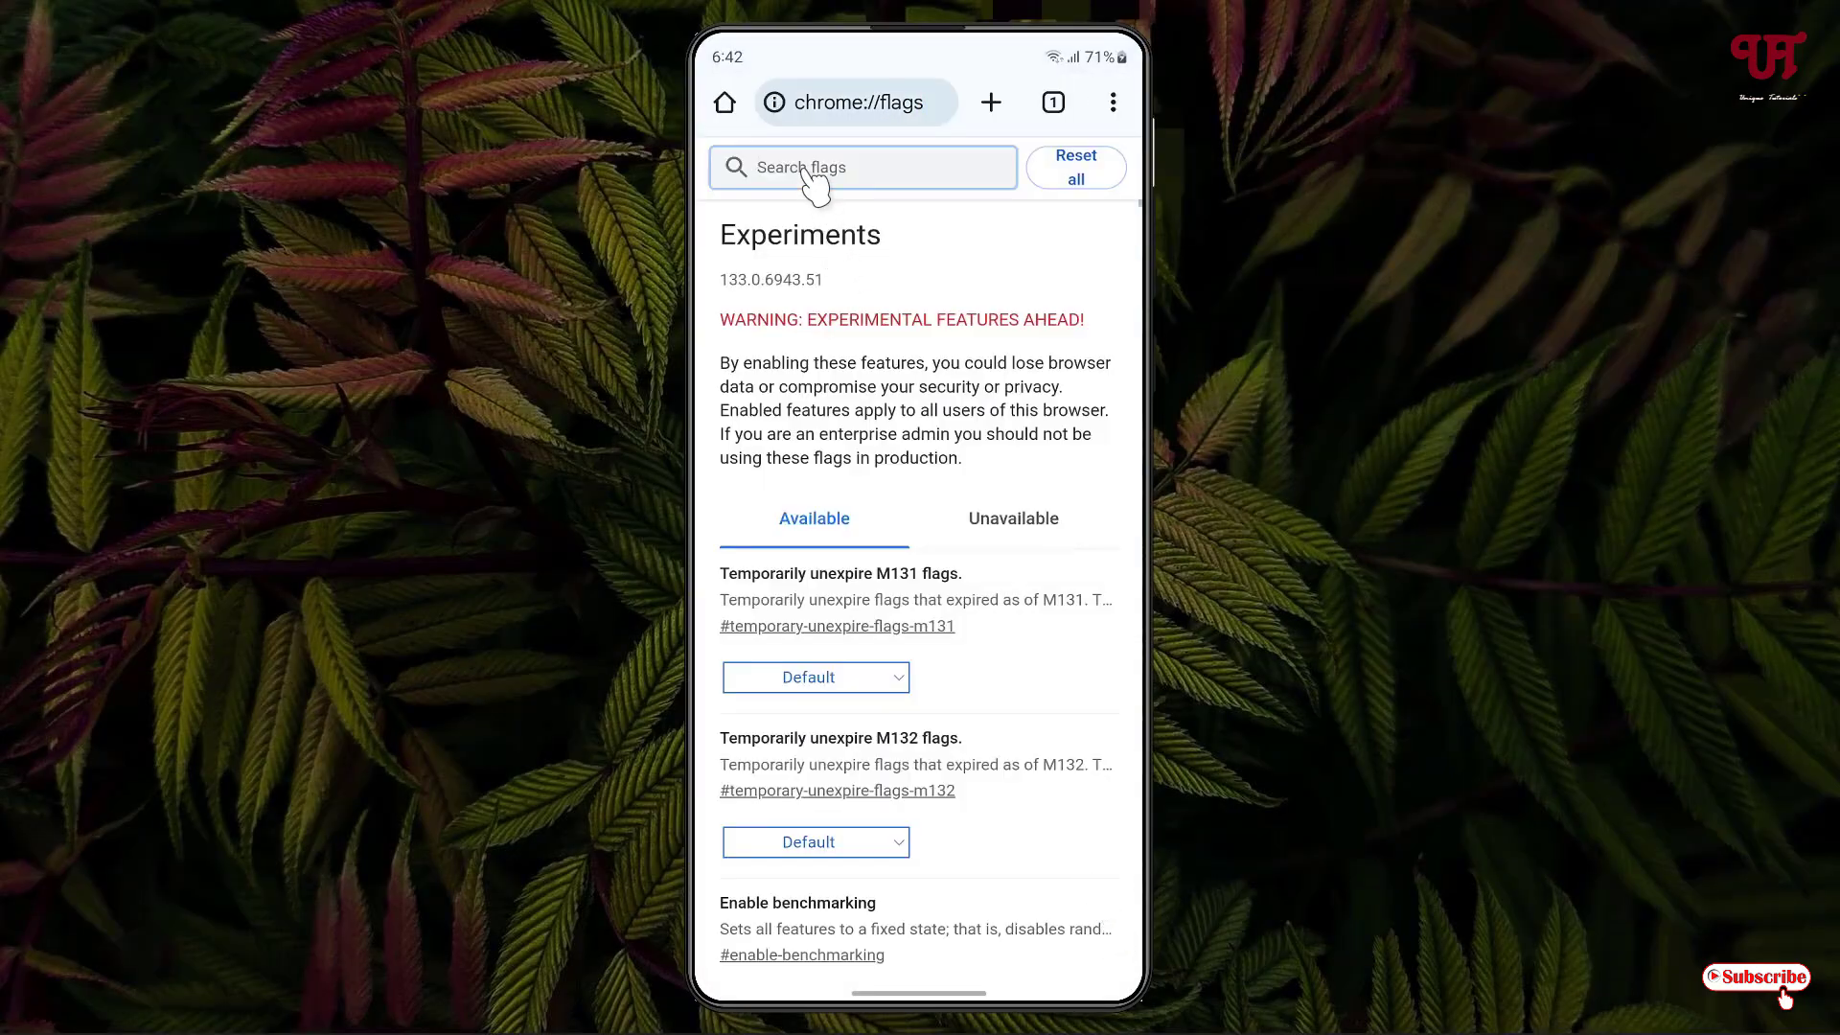
text(Open PDF Inline)
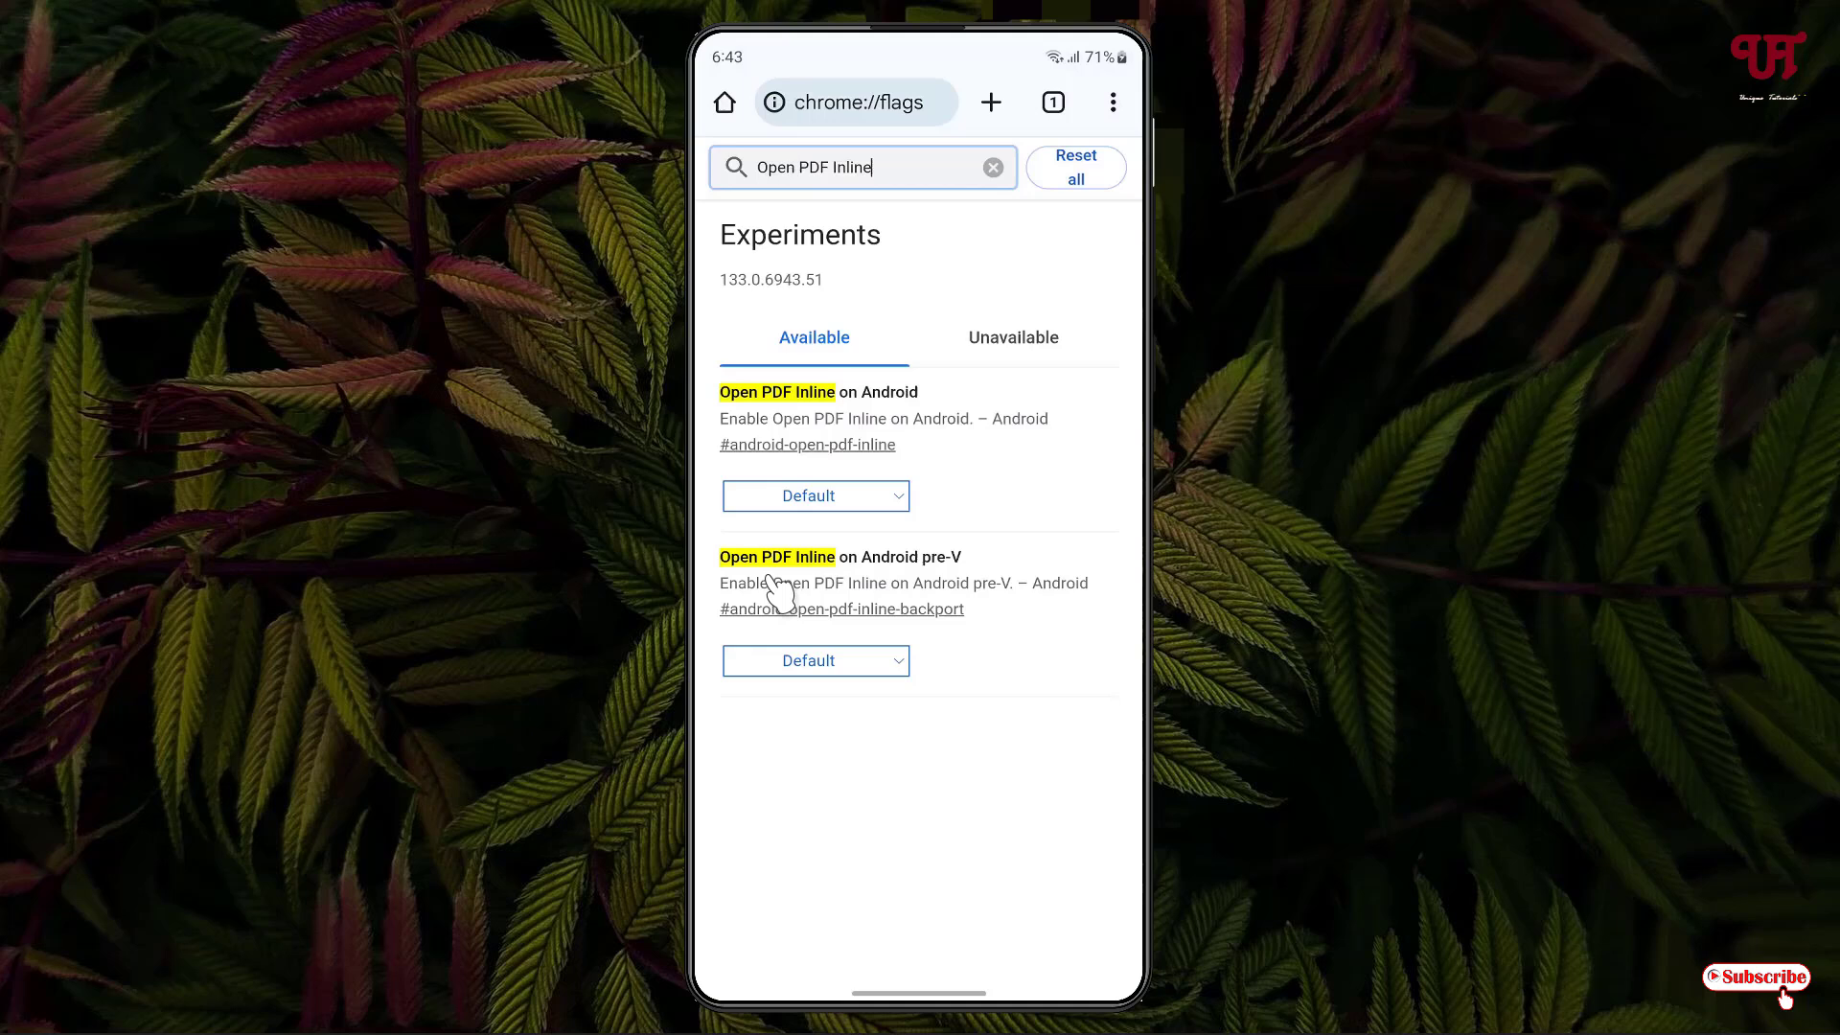
mouse_move(898, 587)
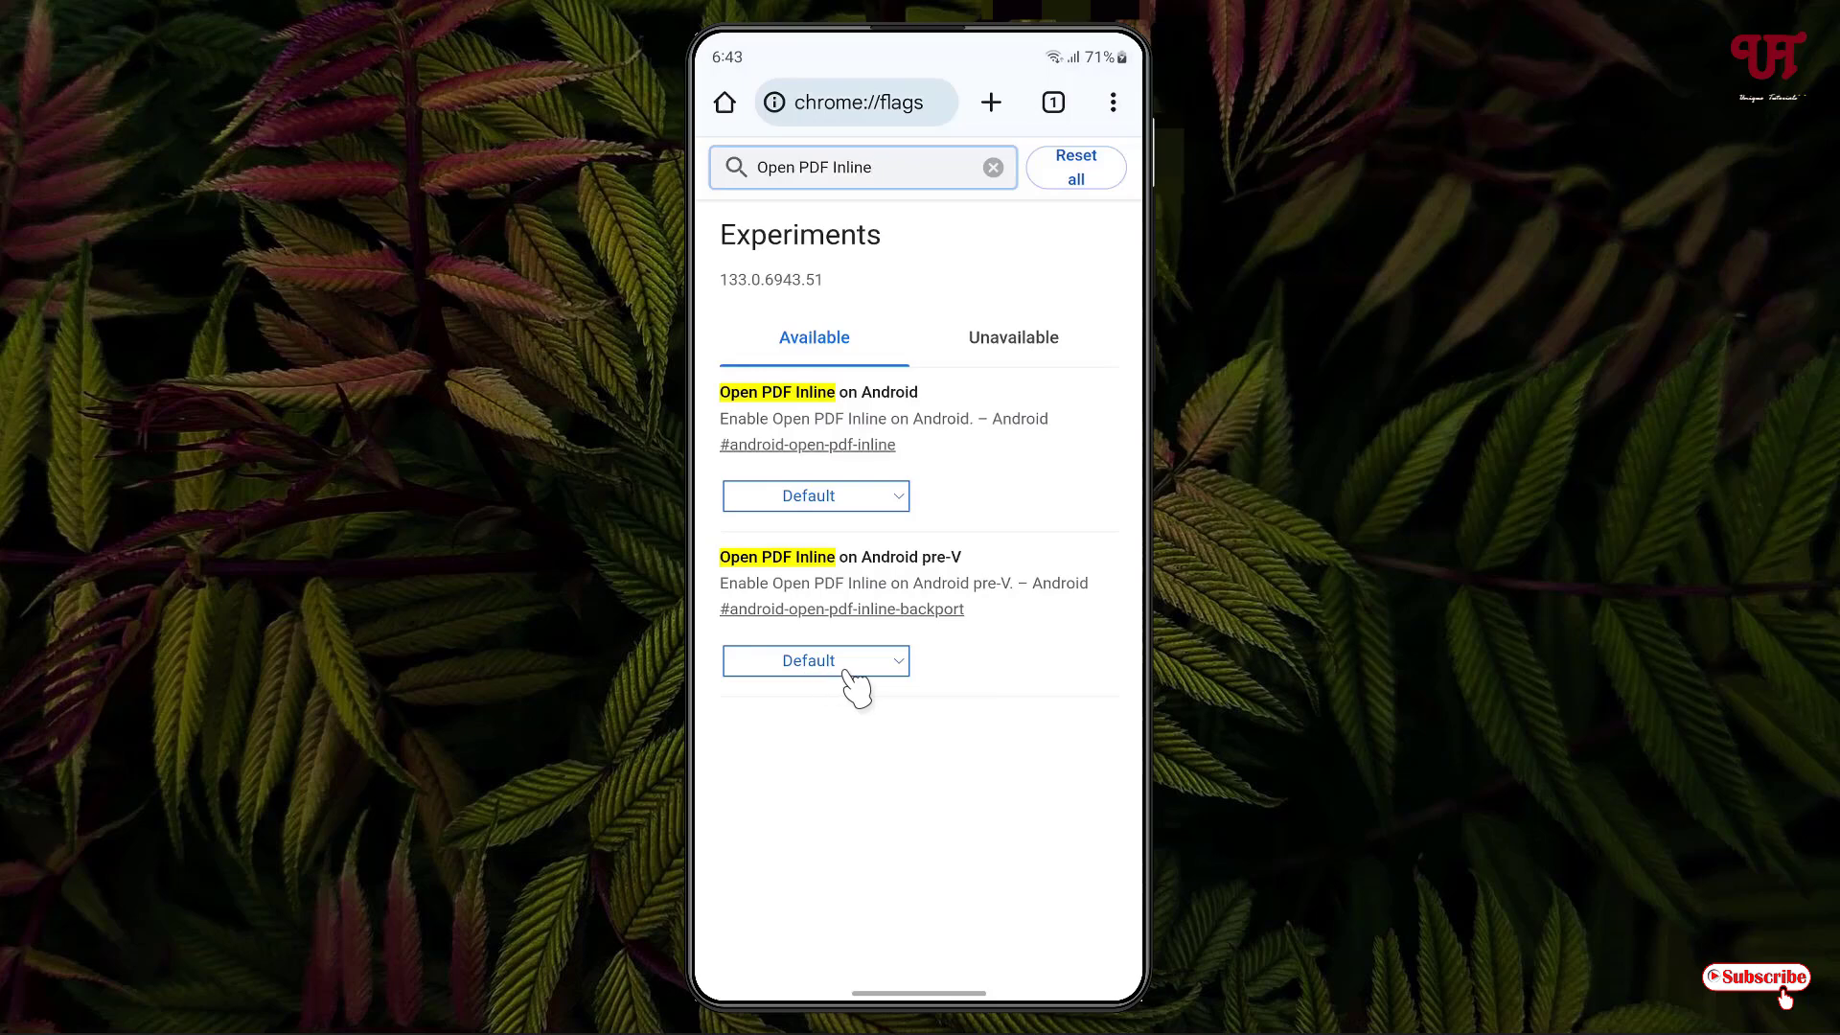
click(815, 496)
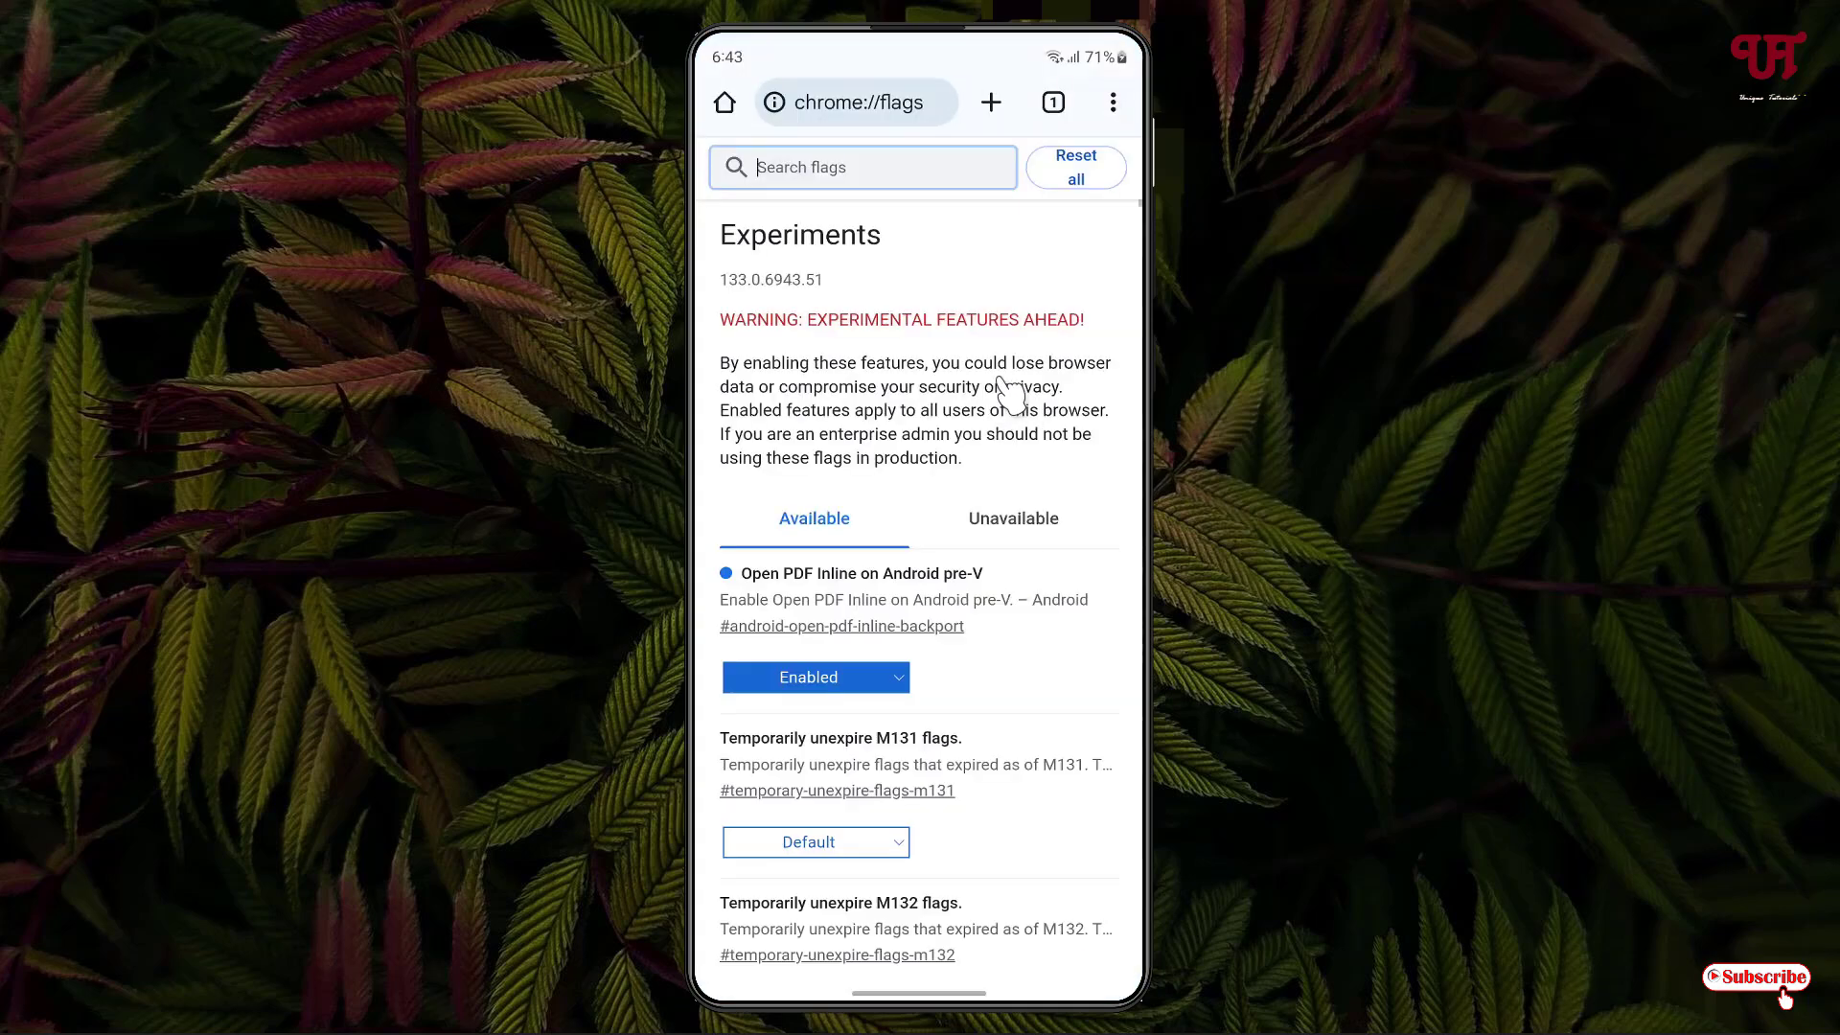
mouse_move(1127, 111)
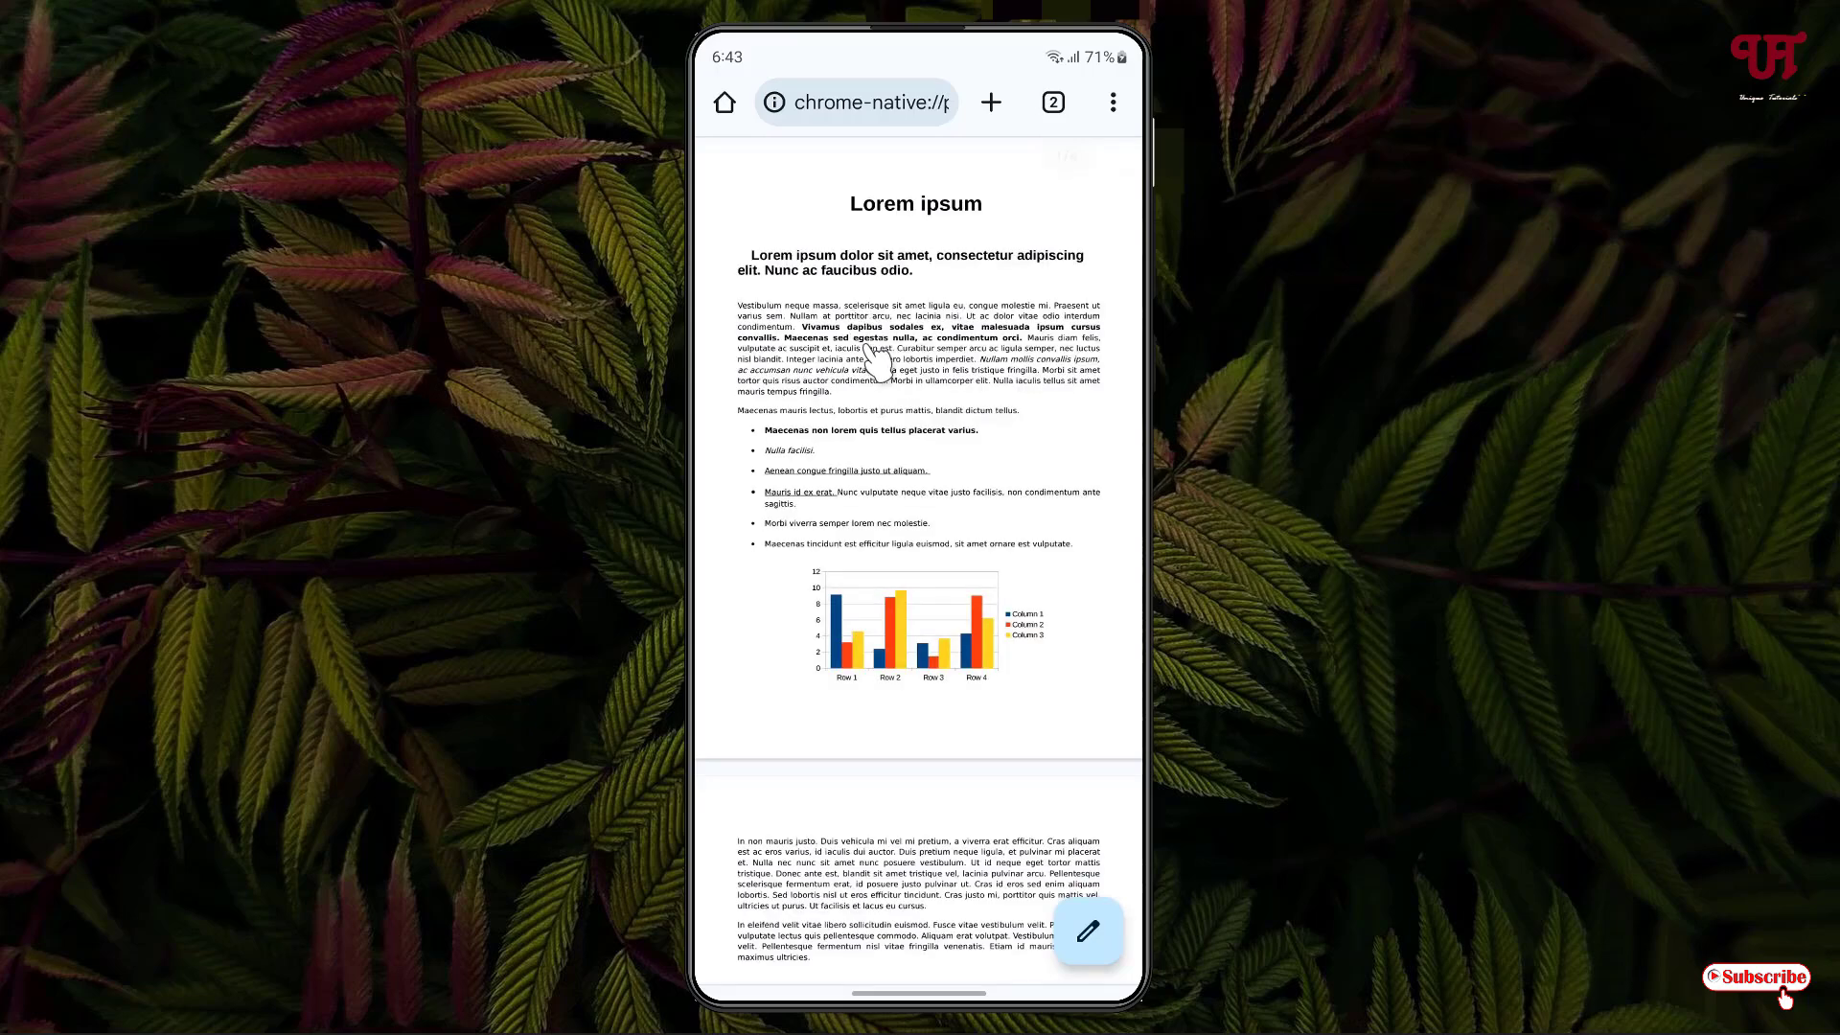
mouse_move(889, 419)
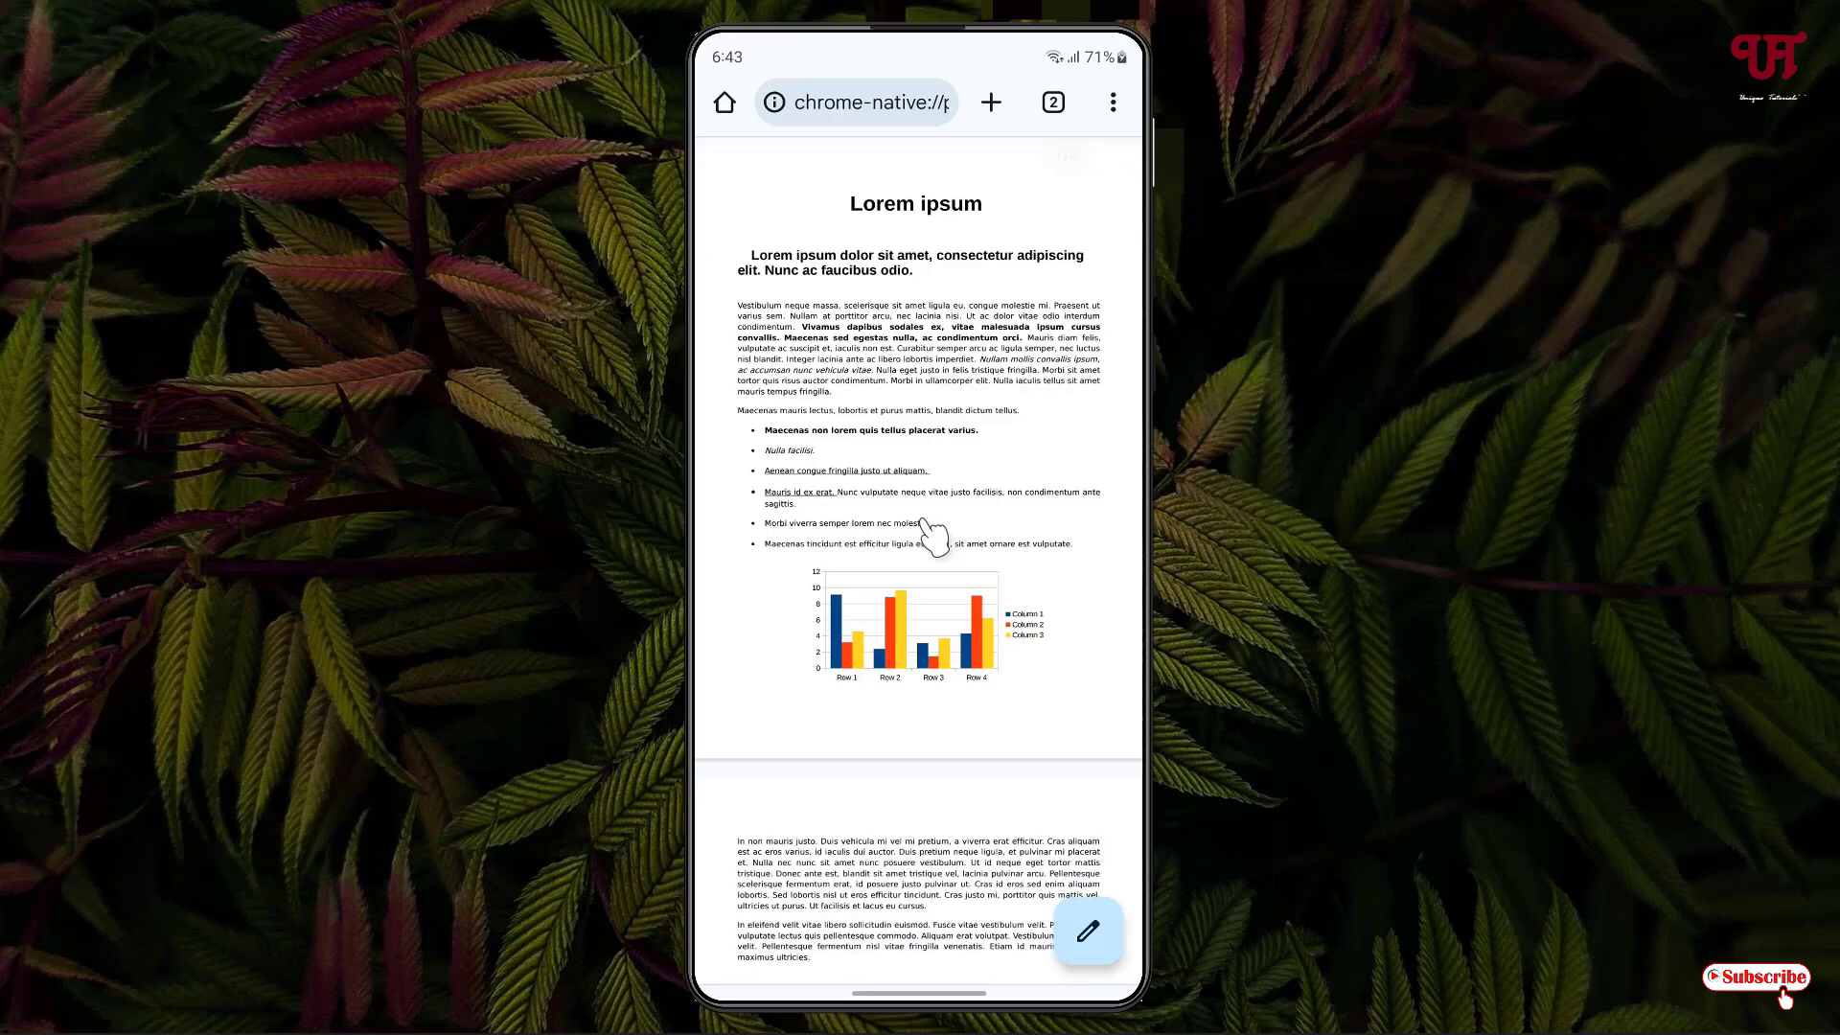
Scroll through the Lorem ipsum PDF and switch on its annotation editor
scroll(down, 3)
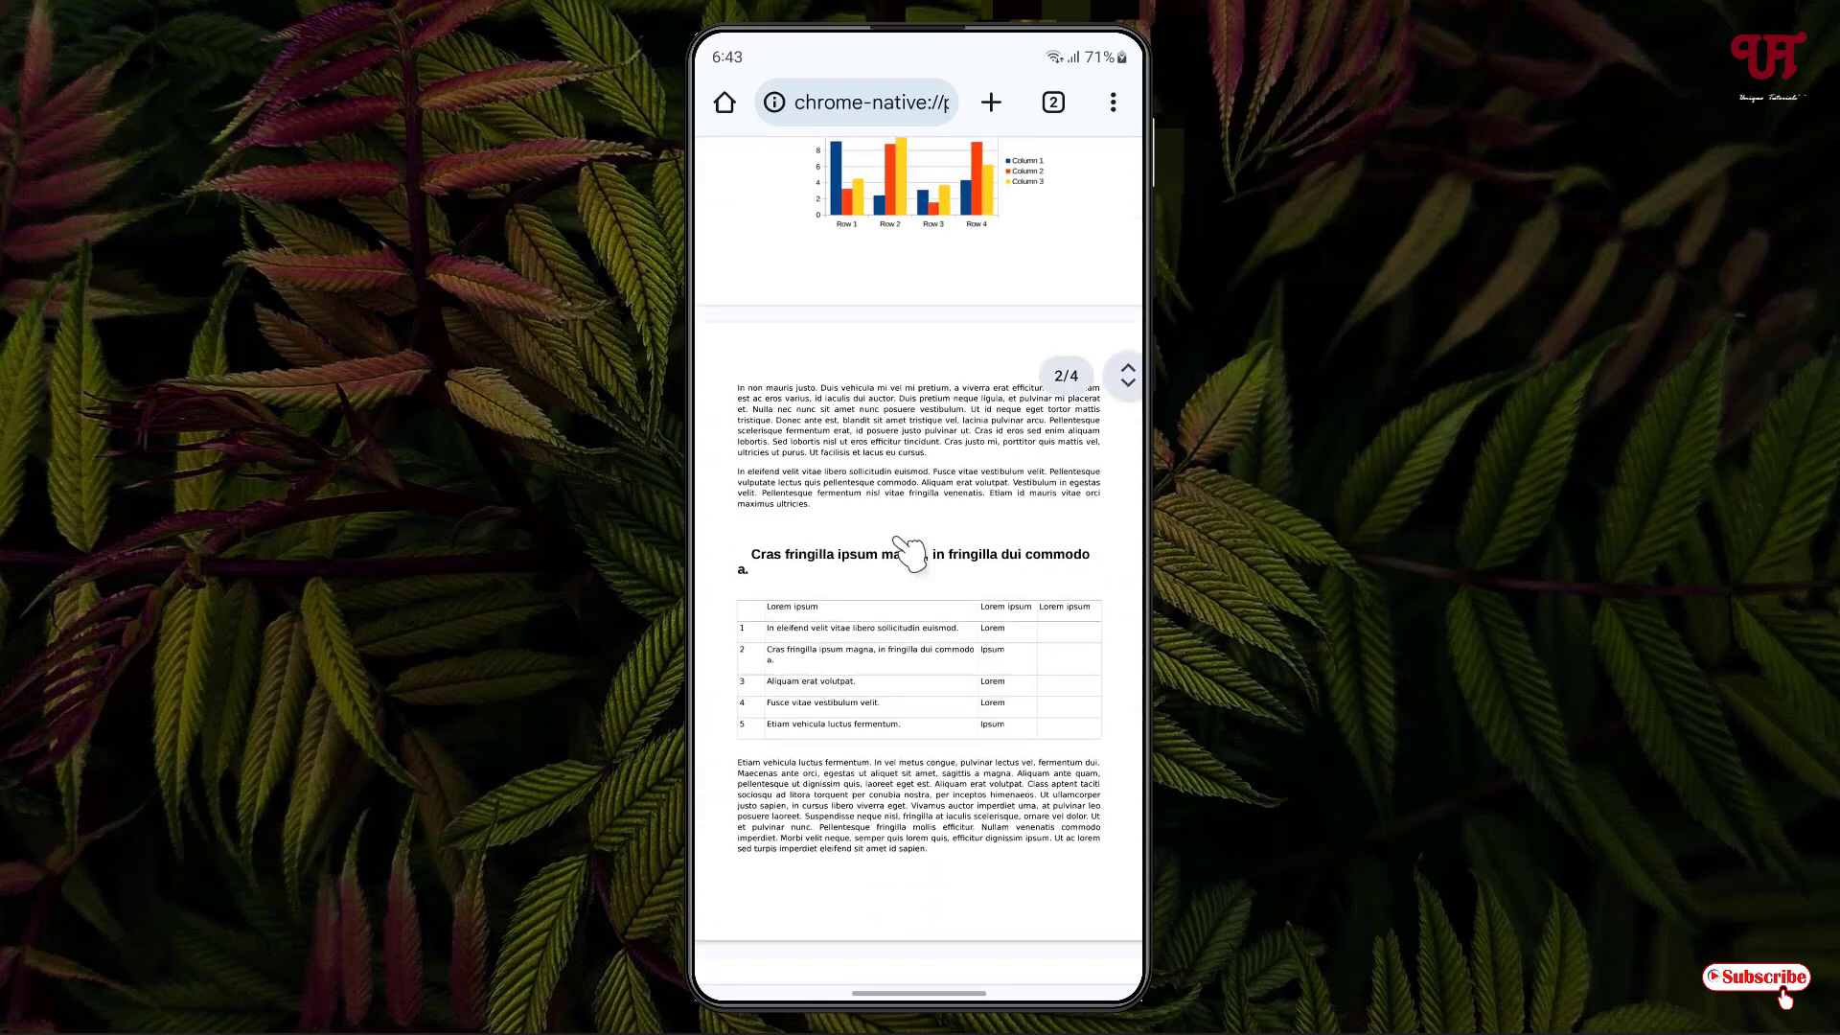
scroll(up, 3)
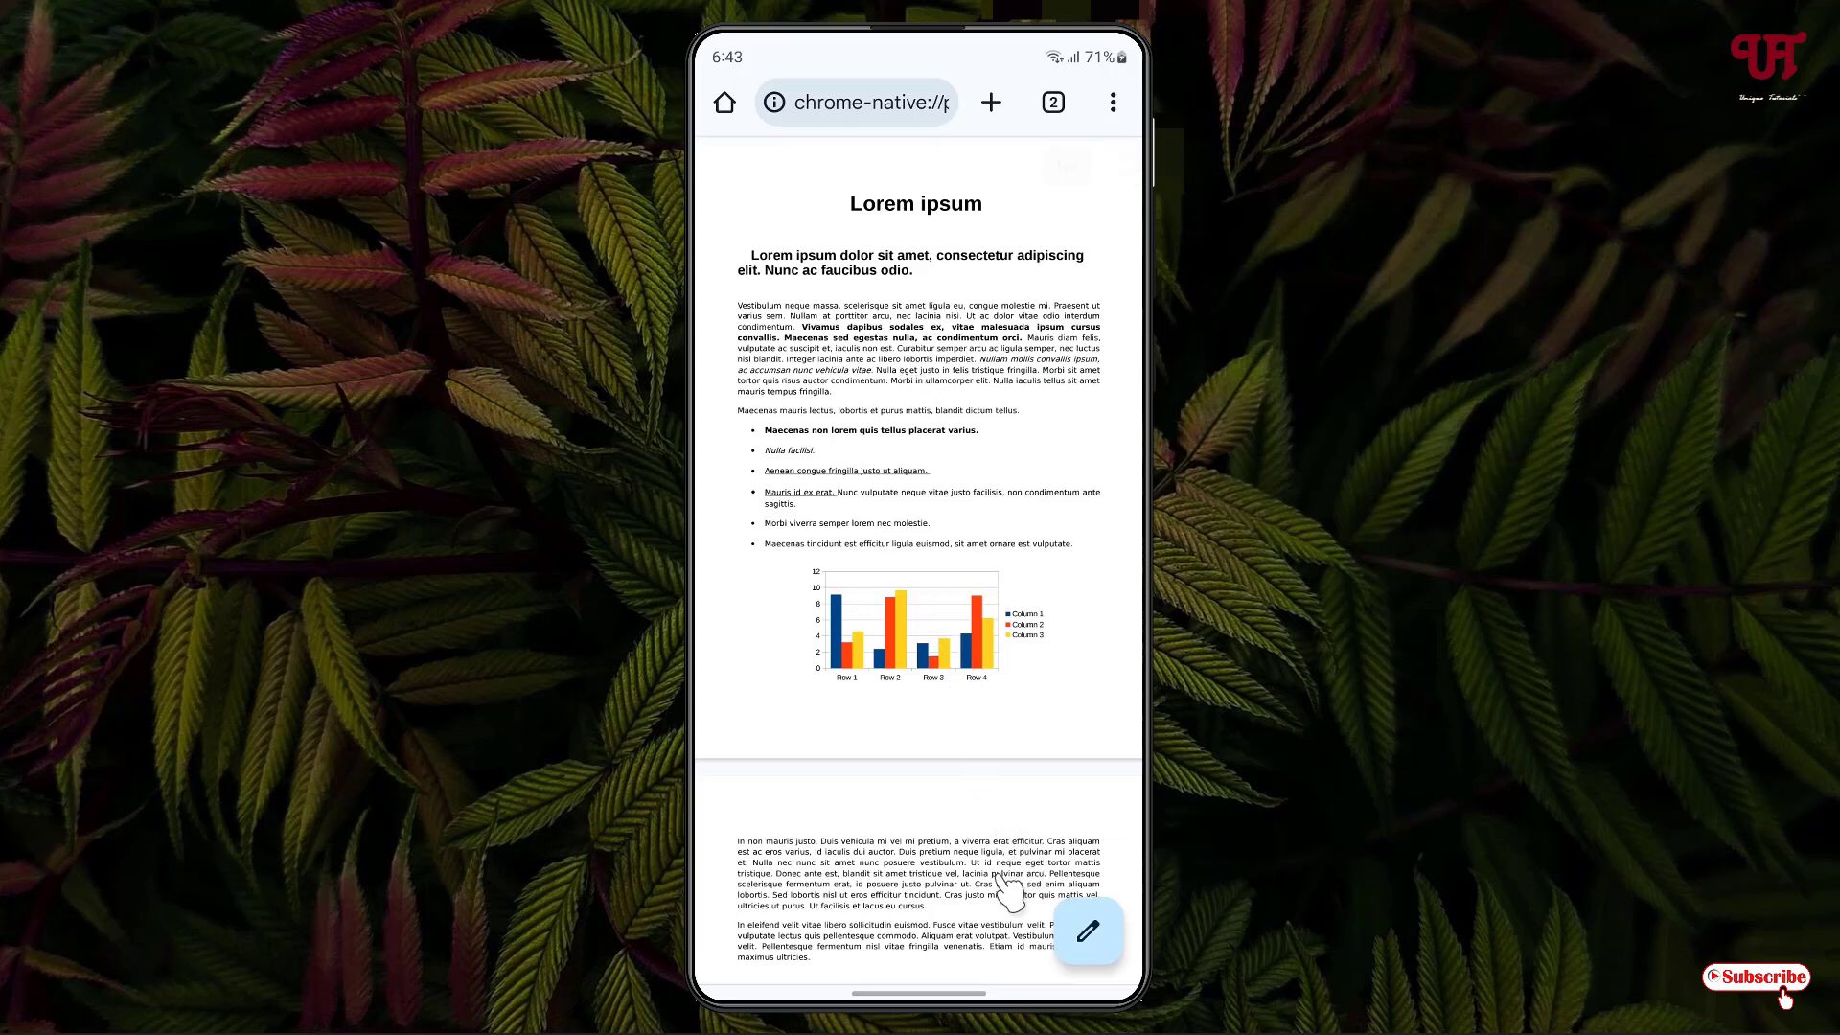
mouse_move(1113, 950)
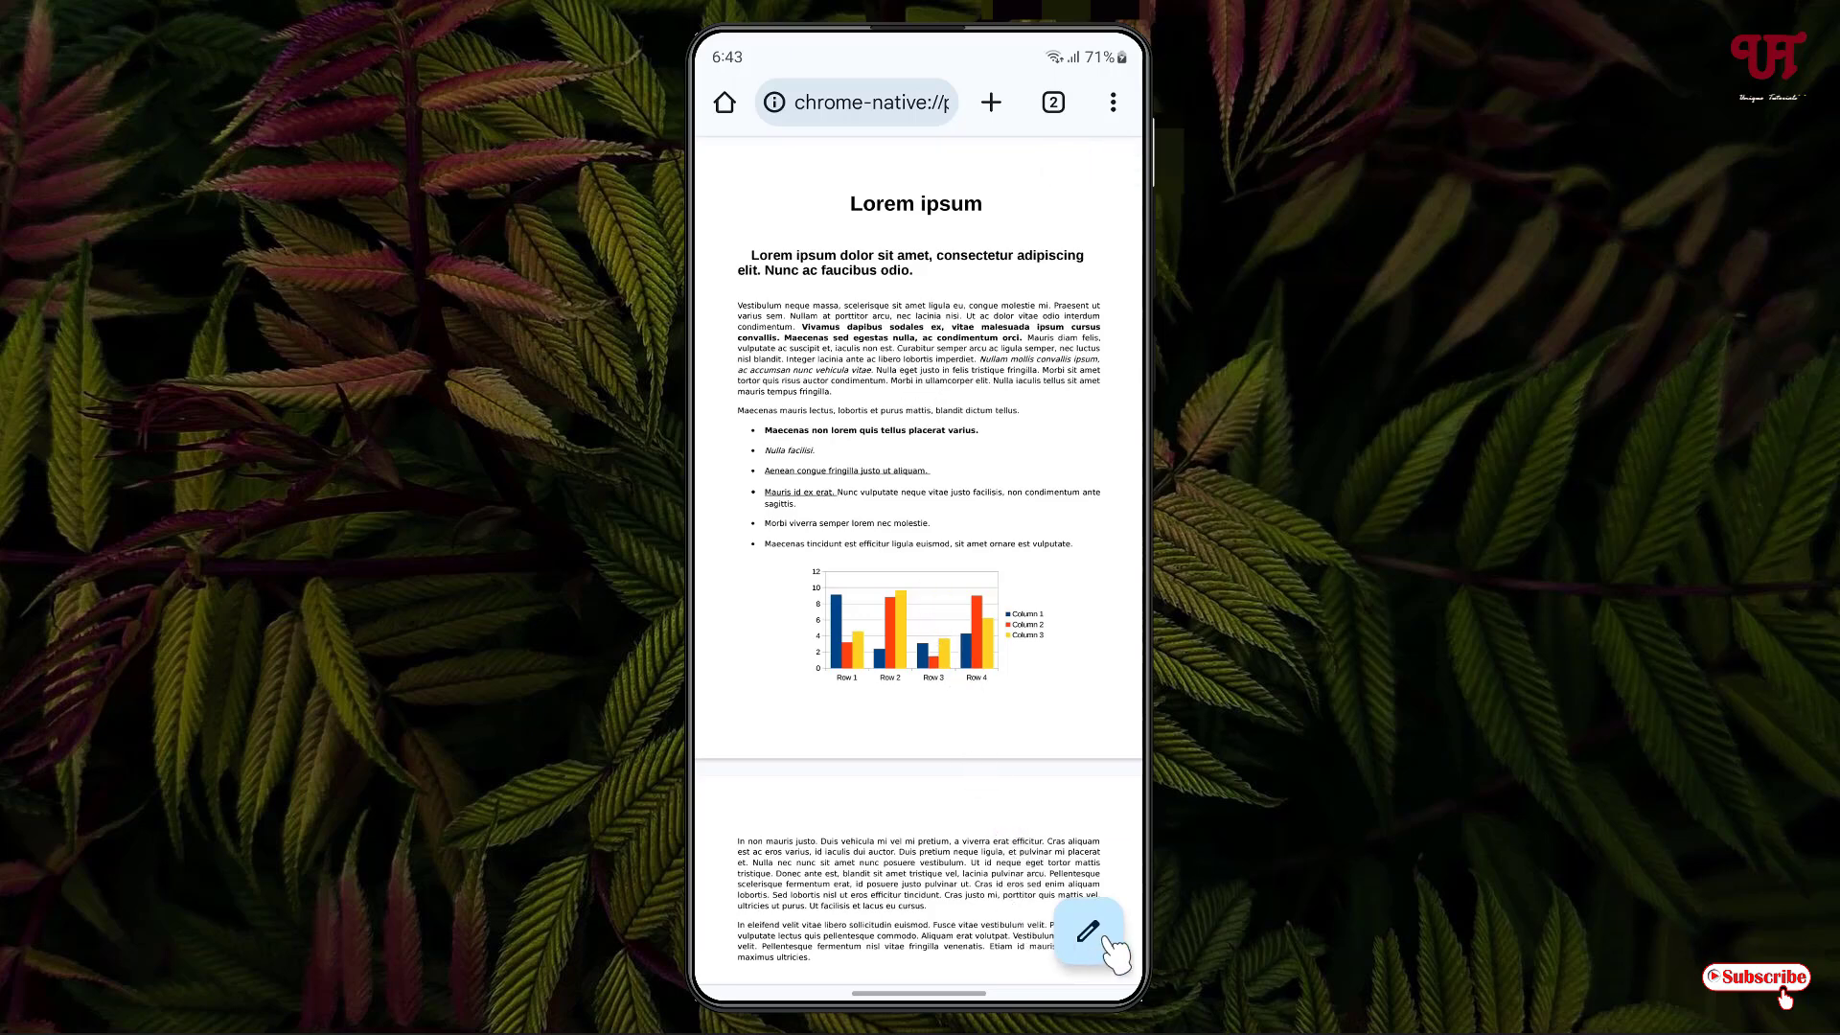
click(1087, 932)
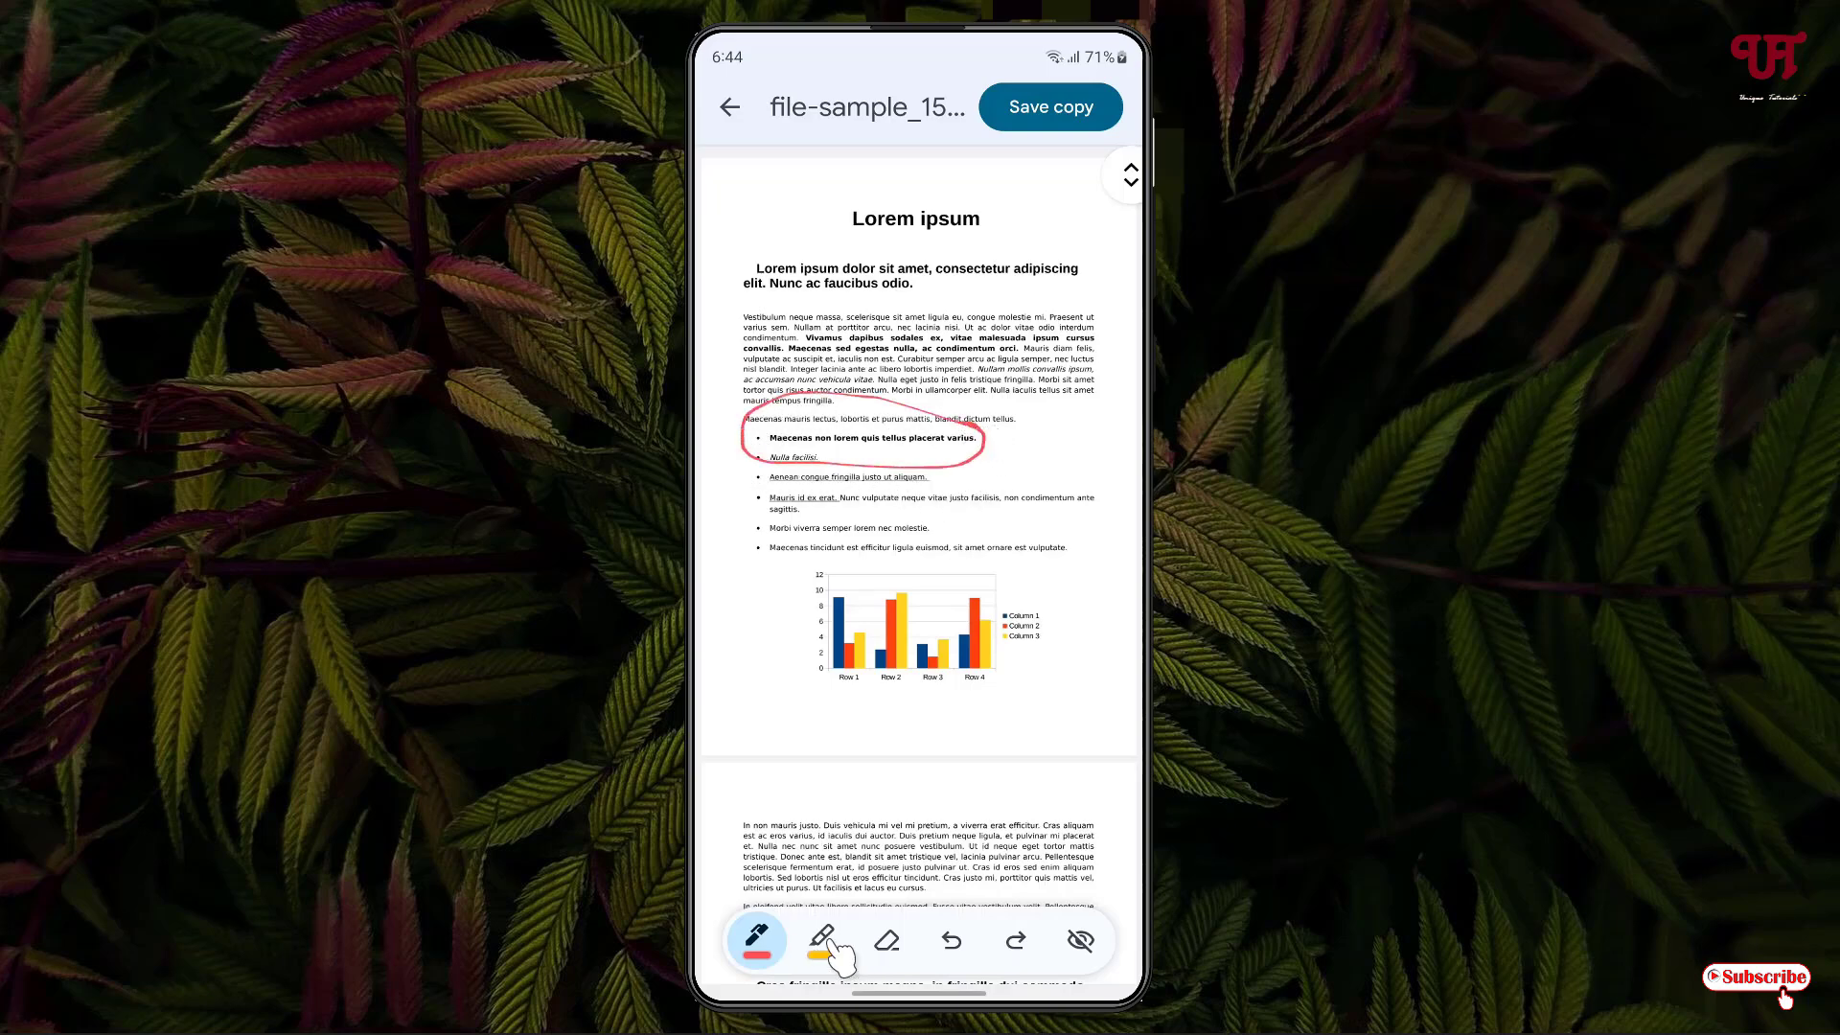
Use the yellow highlighter and eraser tools, then hide the PDF annotations
click(821, 940)
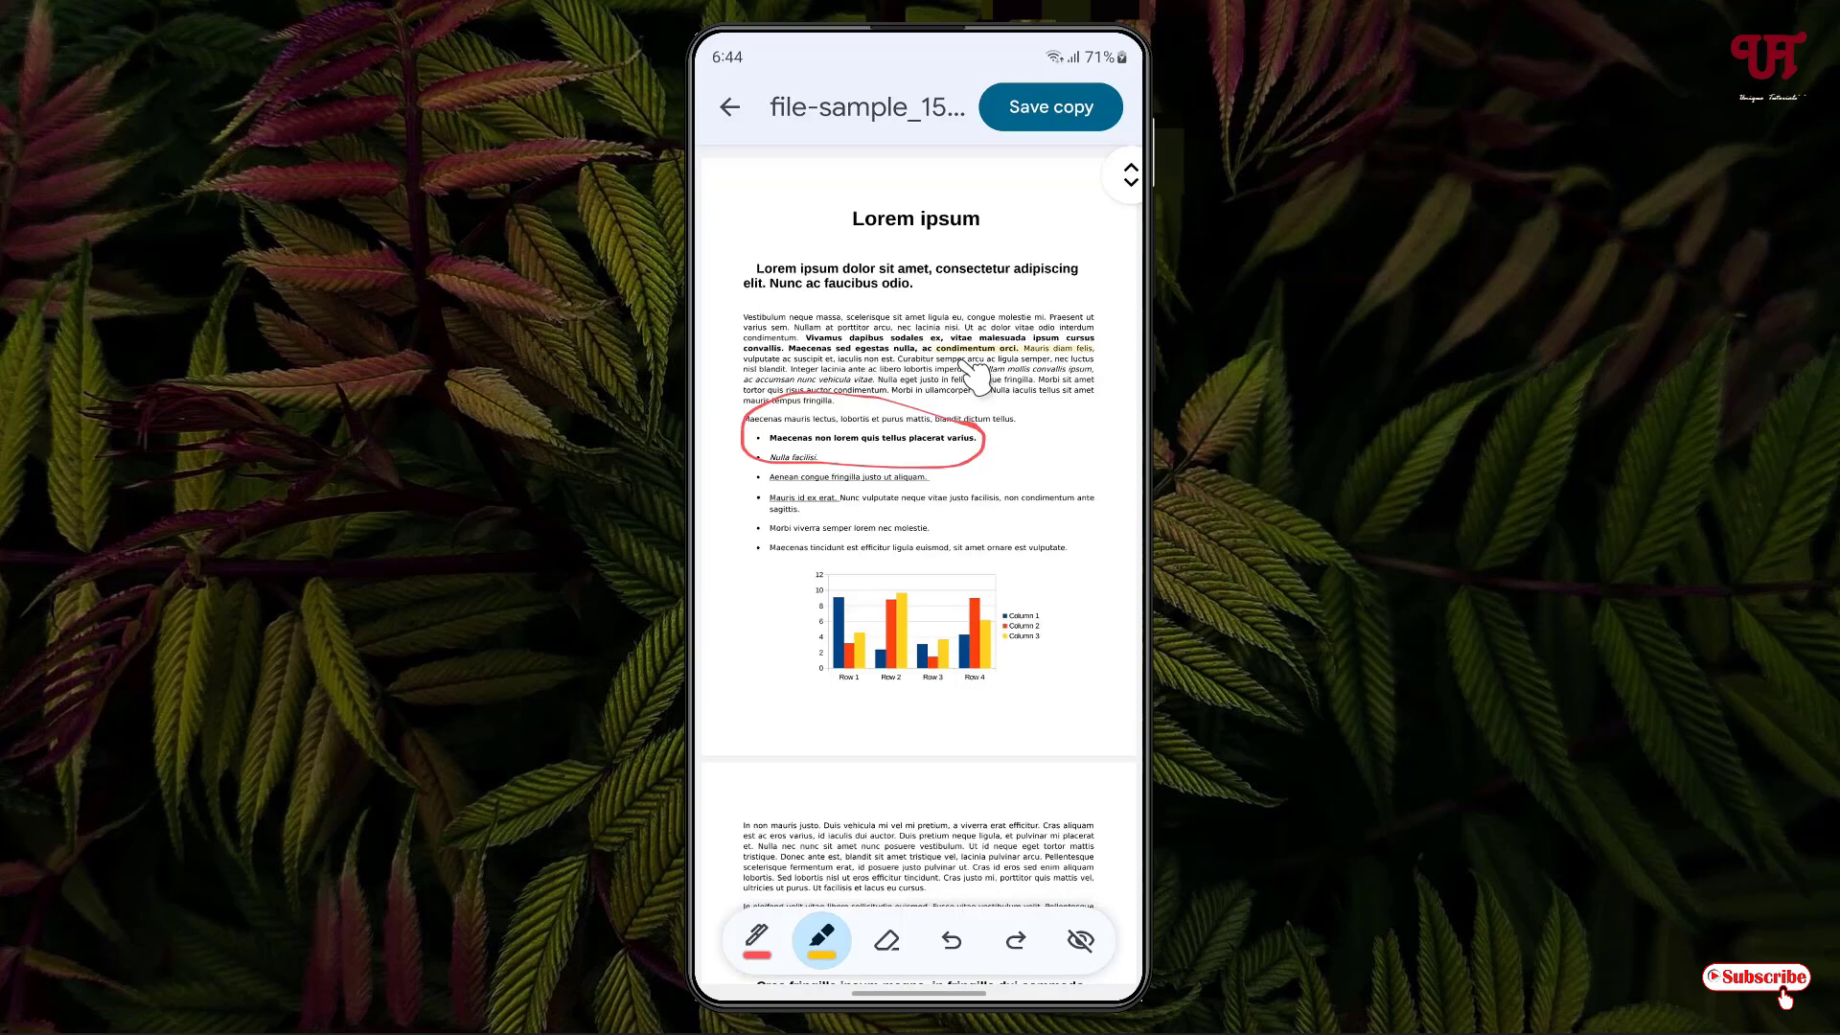
click(886, 939)
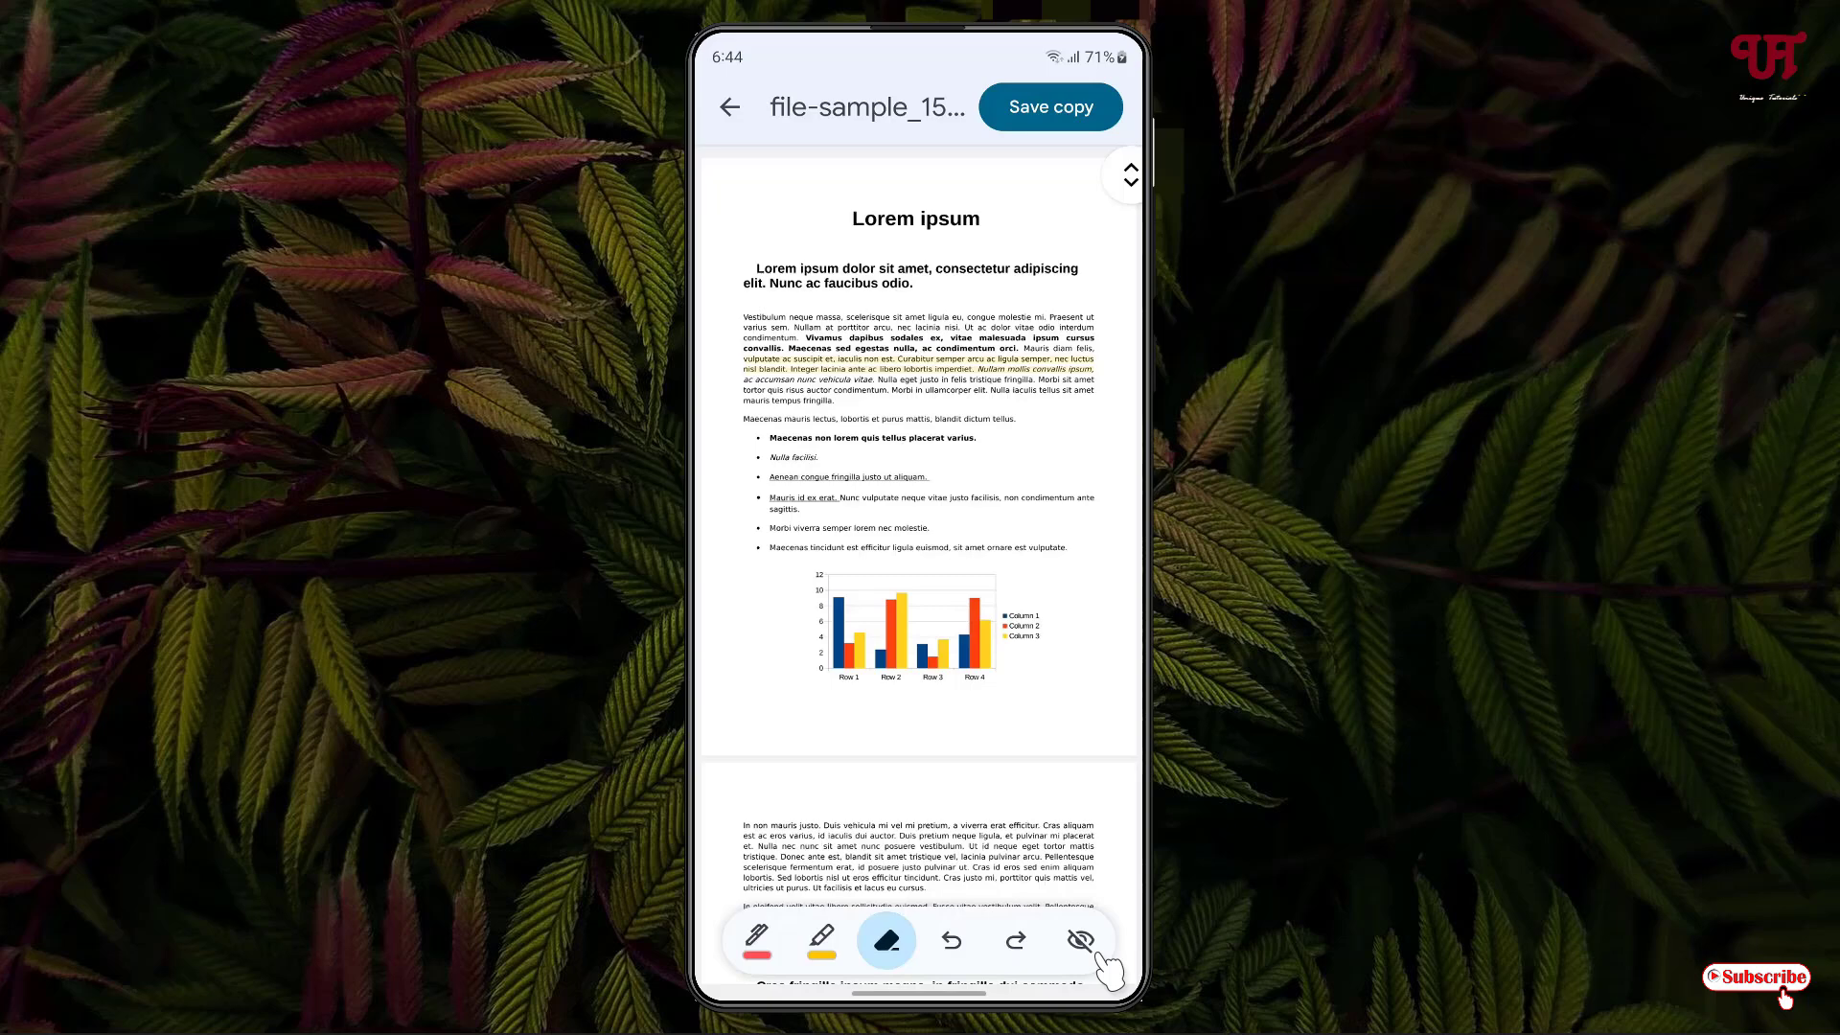
click(1080, 939)
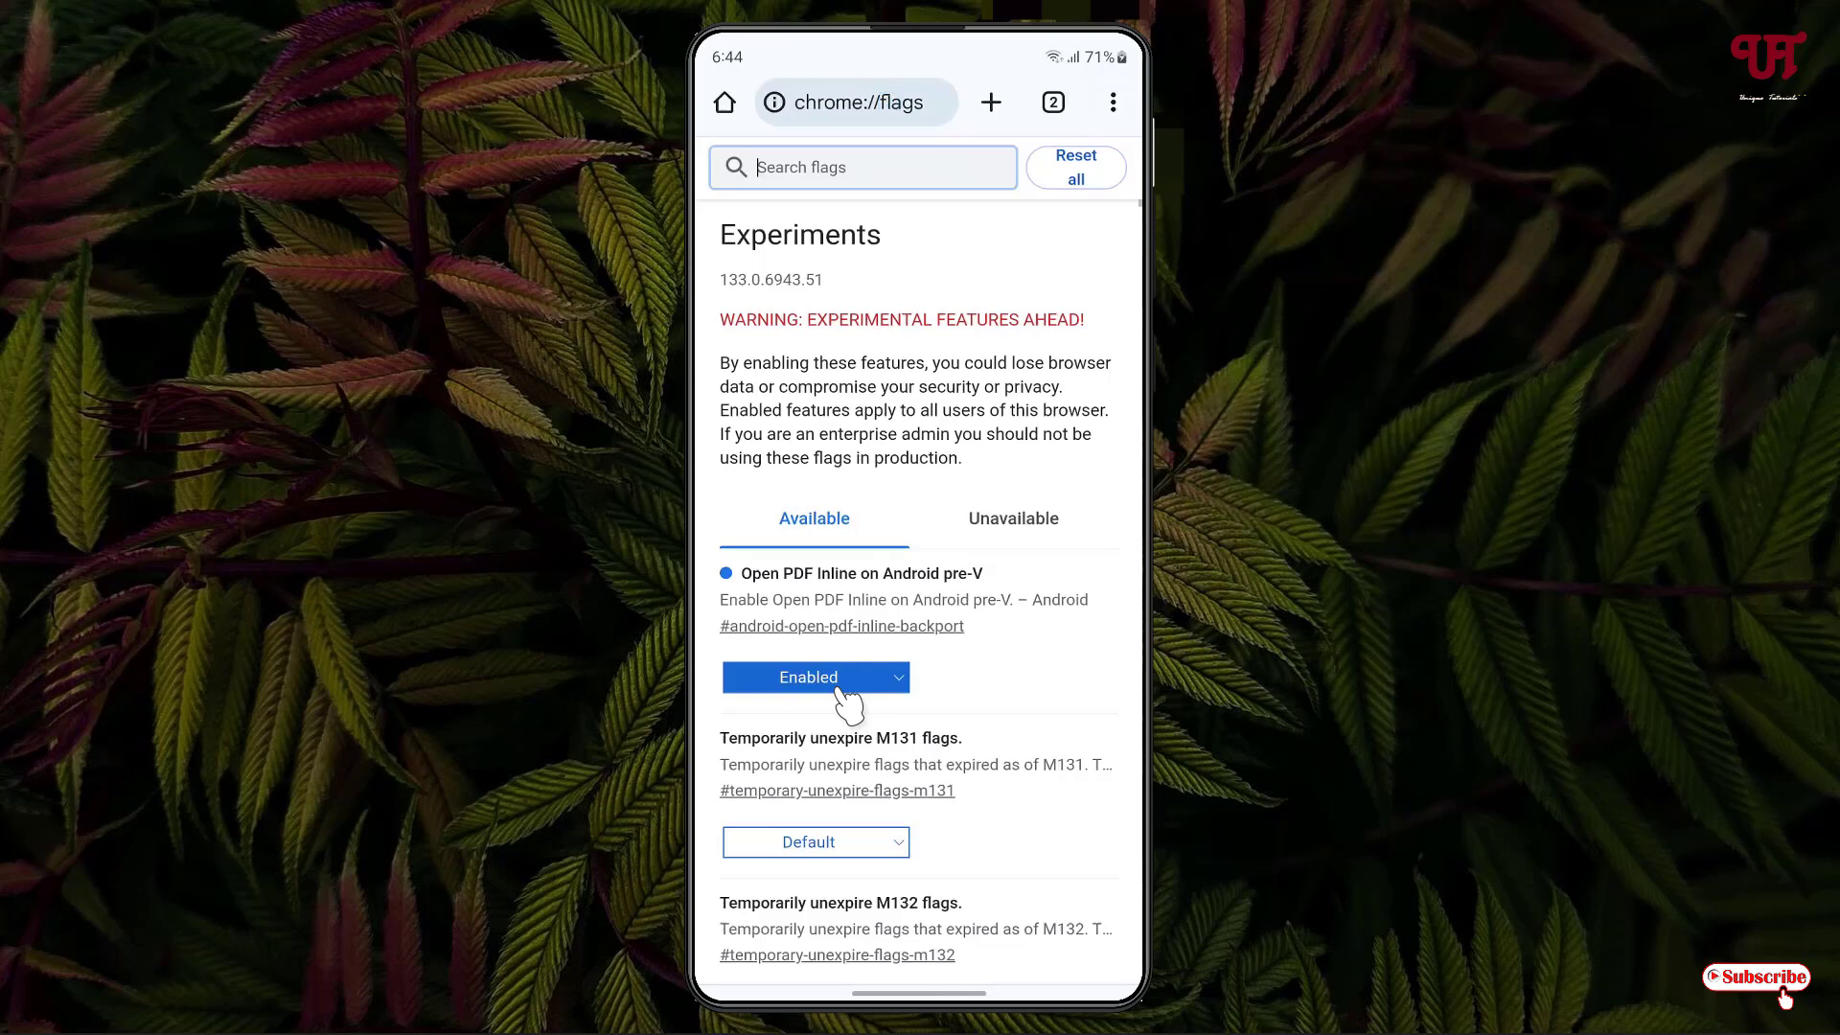
Show the state choices for the 'Open PDF Inline on Android pre-V' flag
click(815, 677)
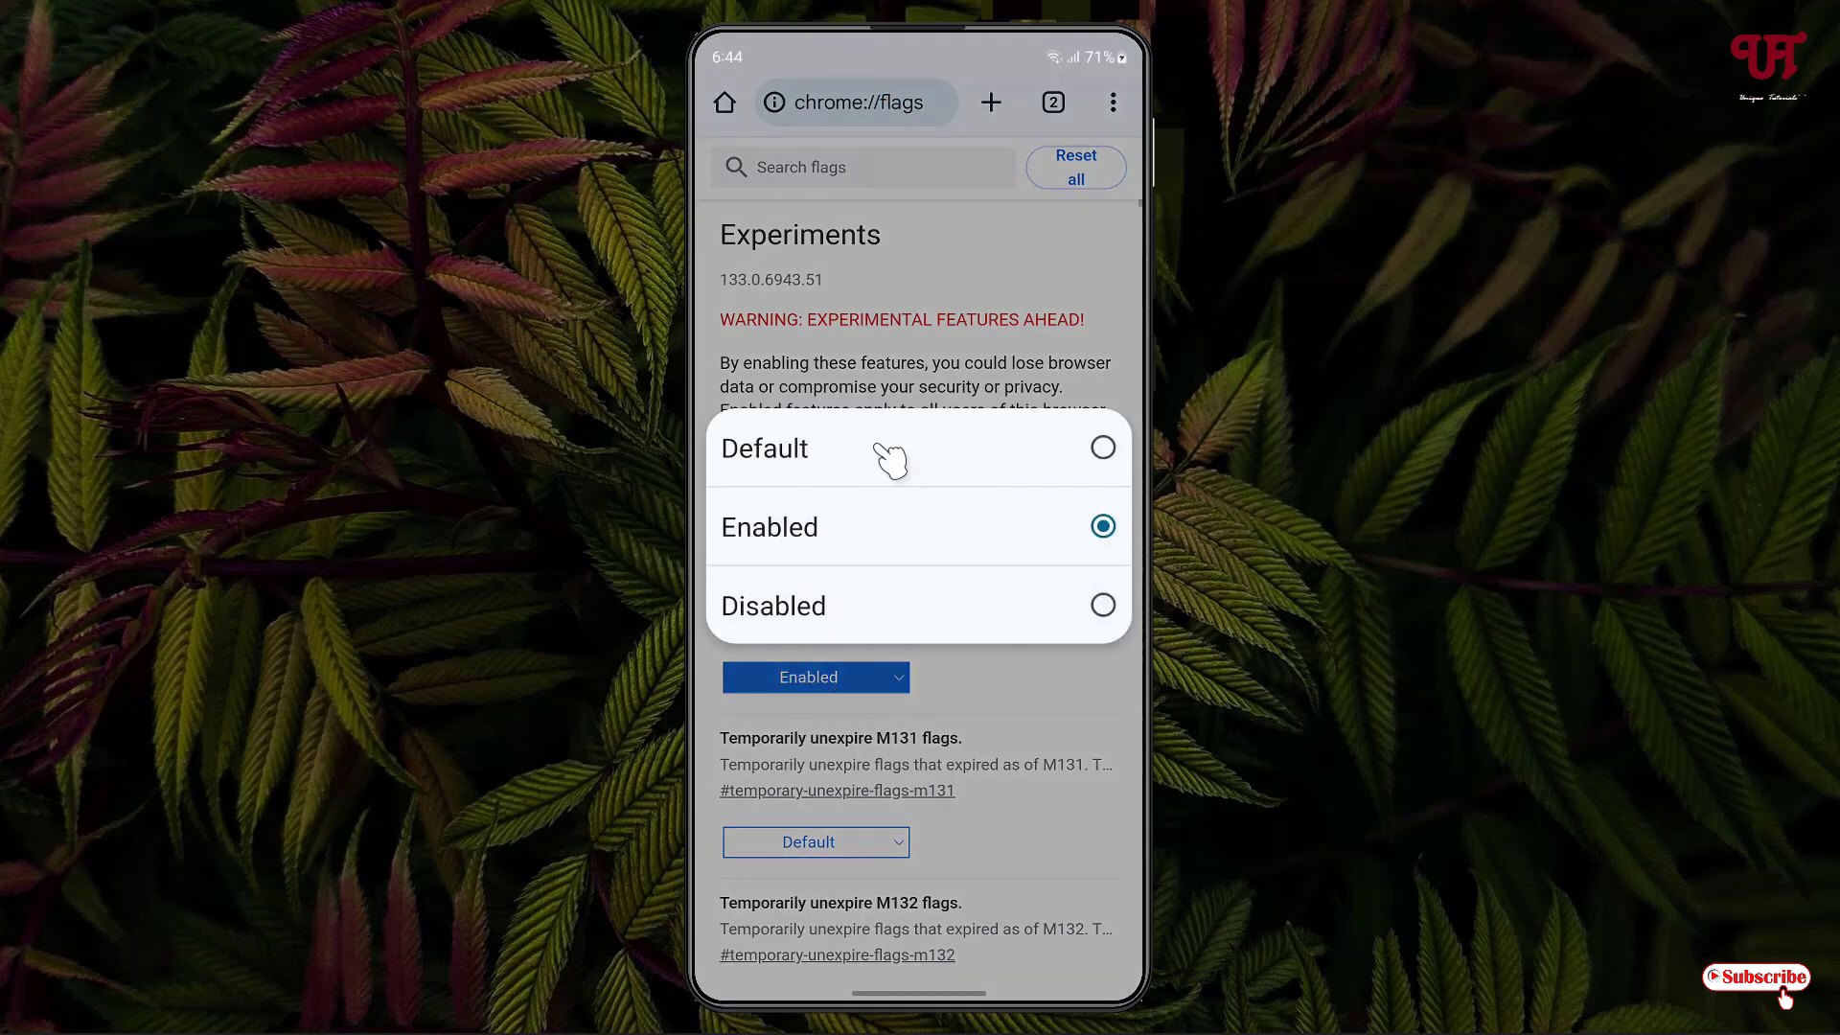